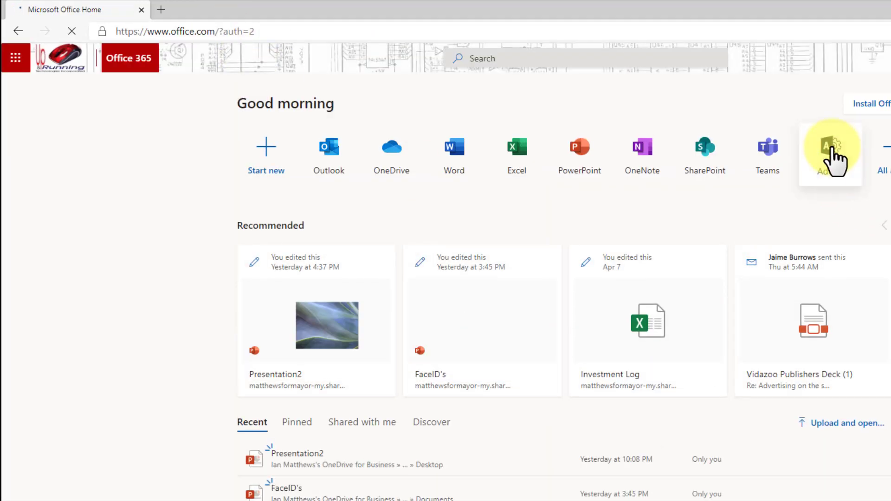
Open the Microsoft 365 admin center and expand navigation to show all admin centers.
left_click(830, 147)
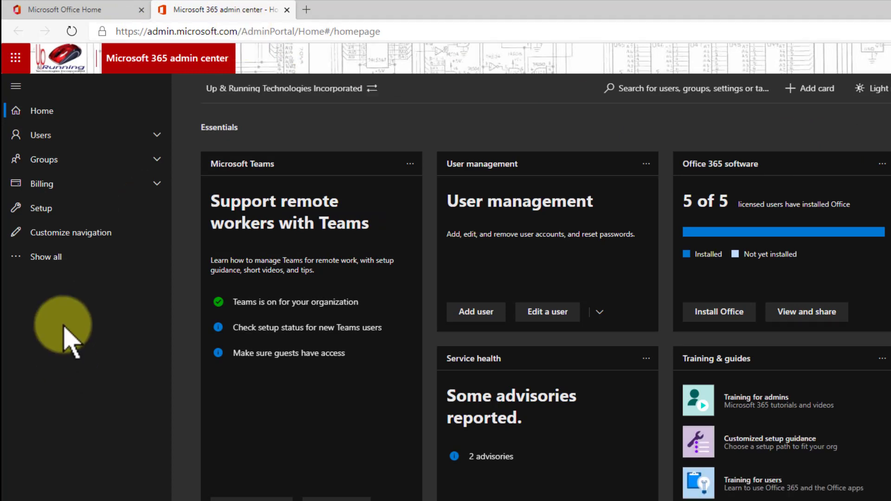
left_click(46, 257)
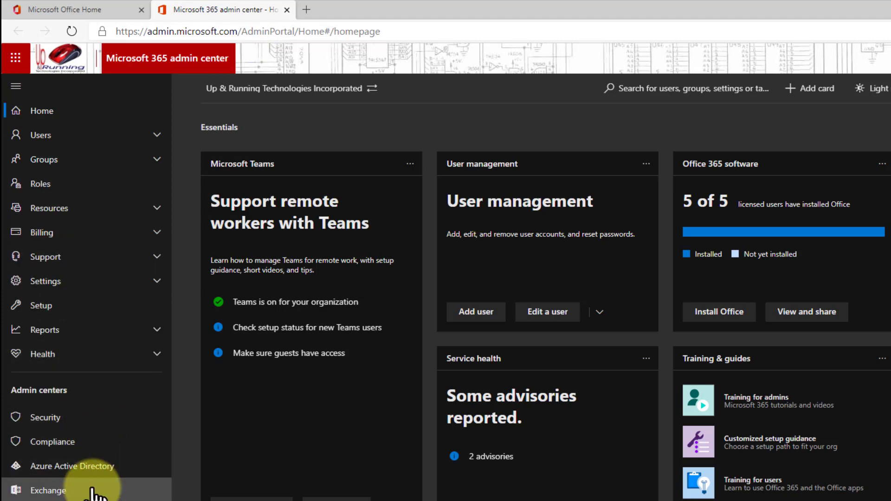
Launch the Exchange admin center dashboard from the Admin centers list.
left_click(44, 490)
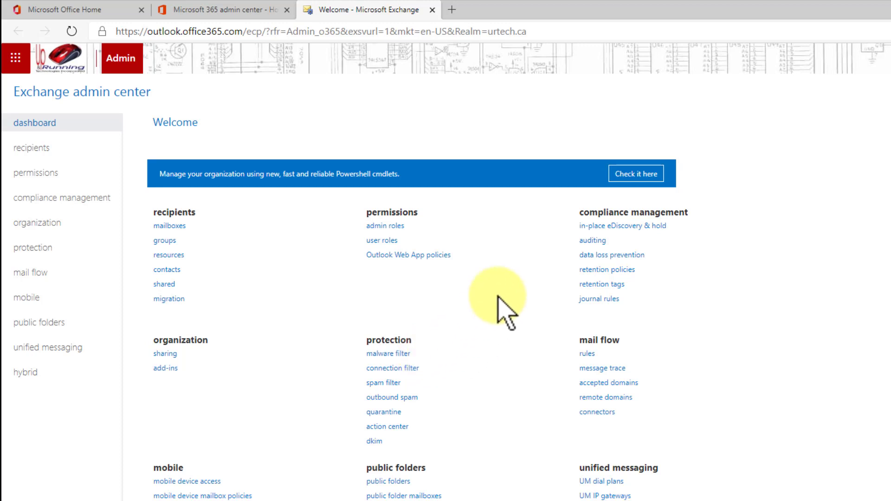
mouse_move(135, 187)
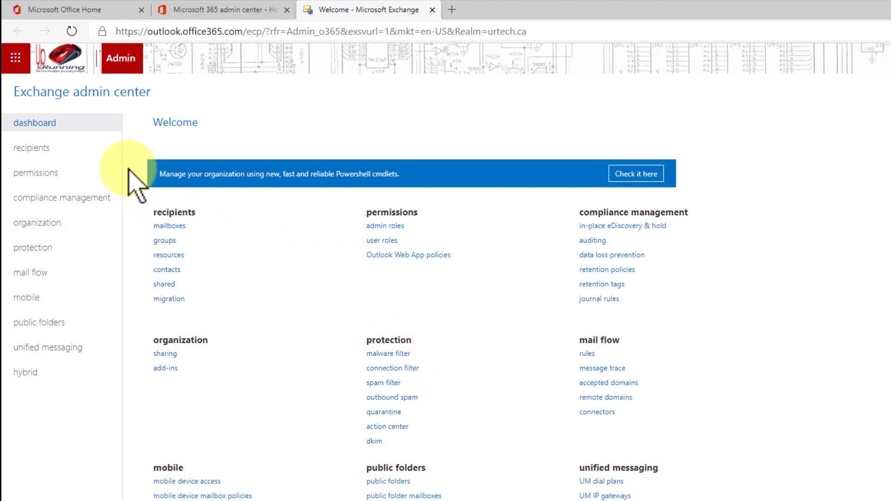
mouse_move(245, 222)
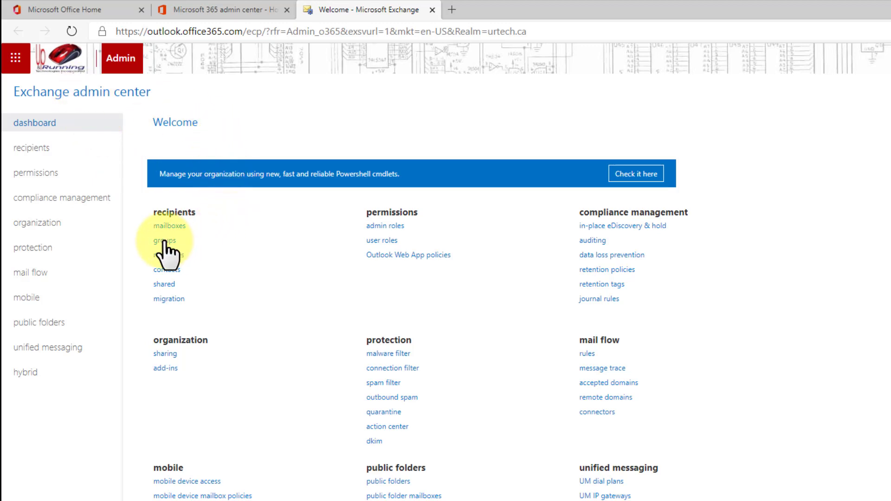
Start a new dynamic distribution list with display name and alias AllCanada.
left_click(161, 240)
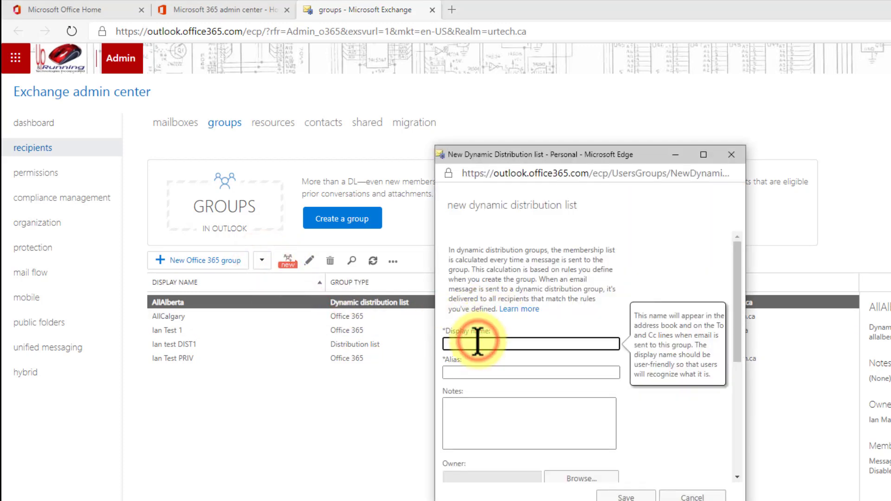
type("AllCanada")
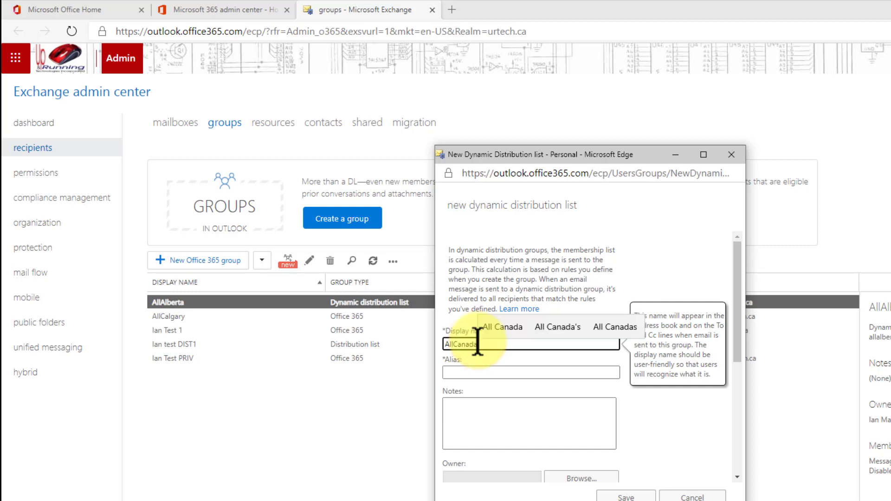
left_click(530, 373)
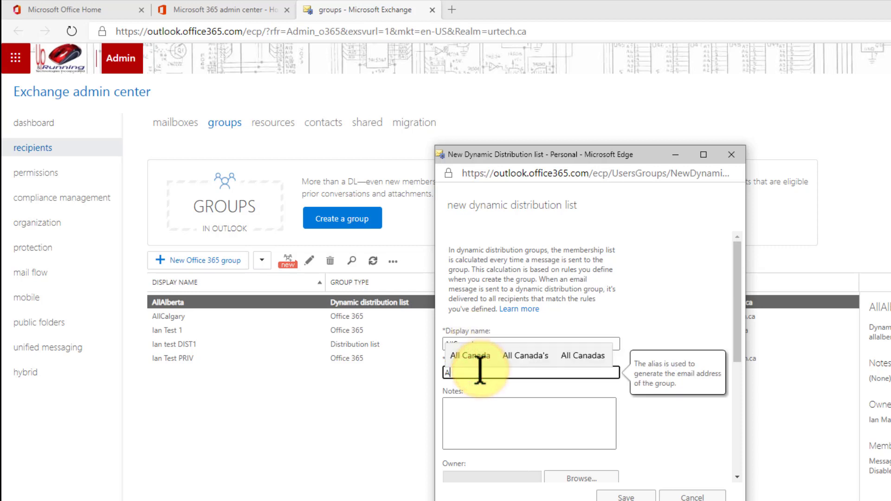
type("AllCanada")
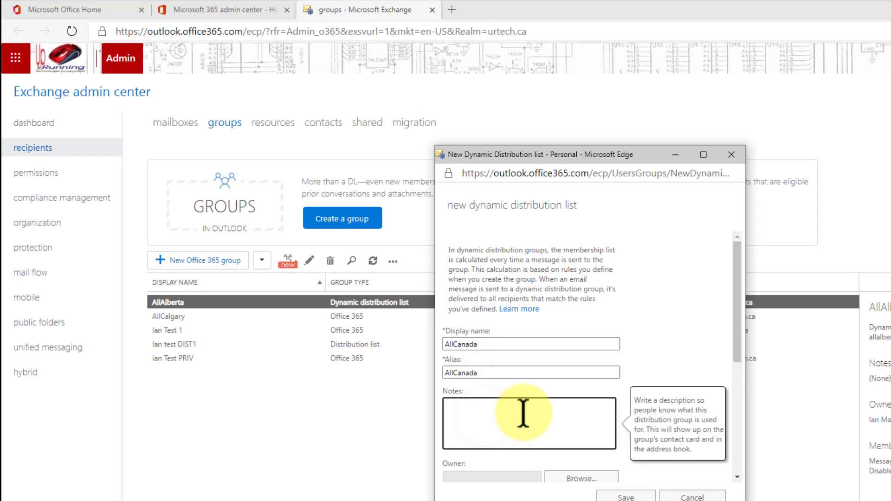
scroll("down", 3)
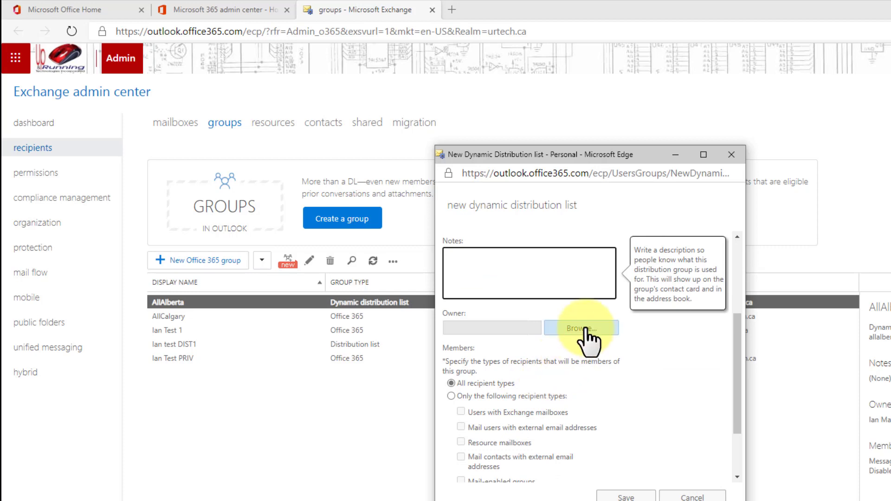
Browse for and select an owner account for the AllCanada list.
left_click(581, 328)
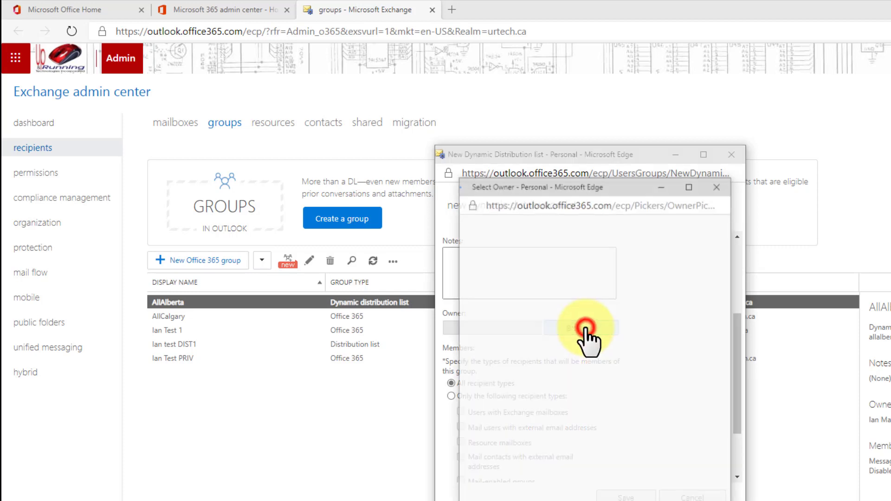
left_click(582, 327)
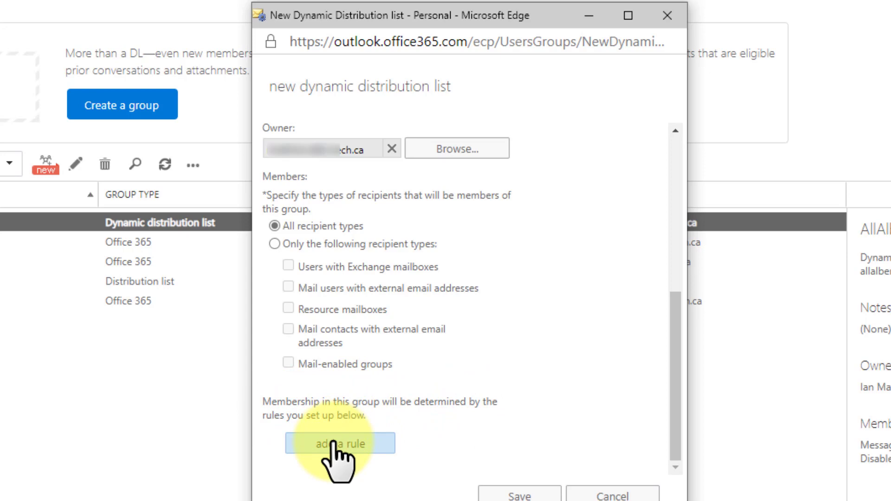
Add a State or province membership rule matching Alberta.
left_click(339, 444)
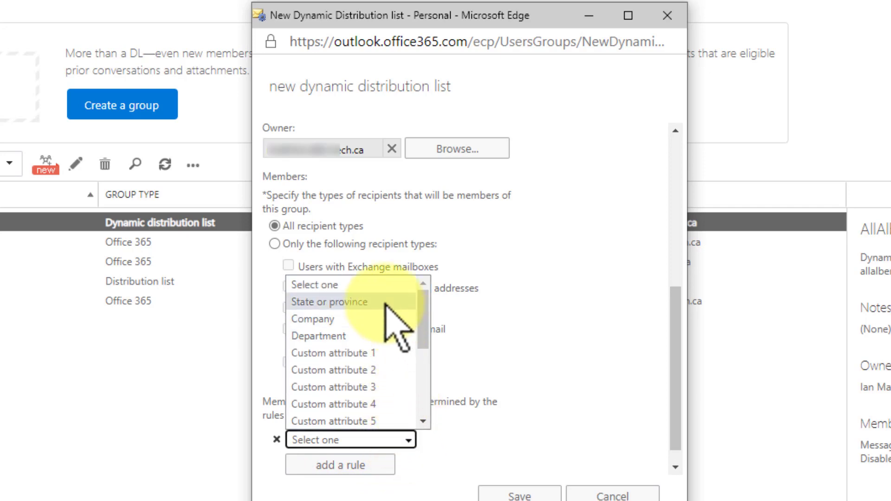
mouse_move(387, 315)
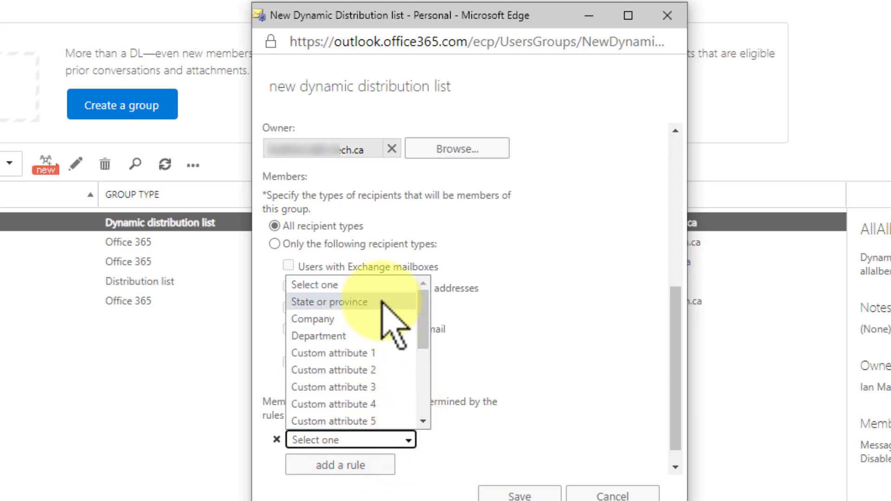
left_click(330, 302)
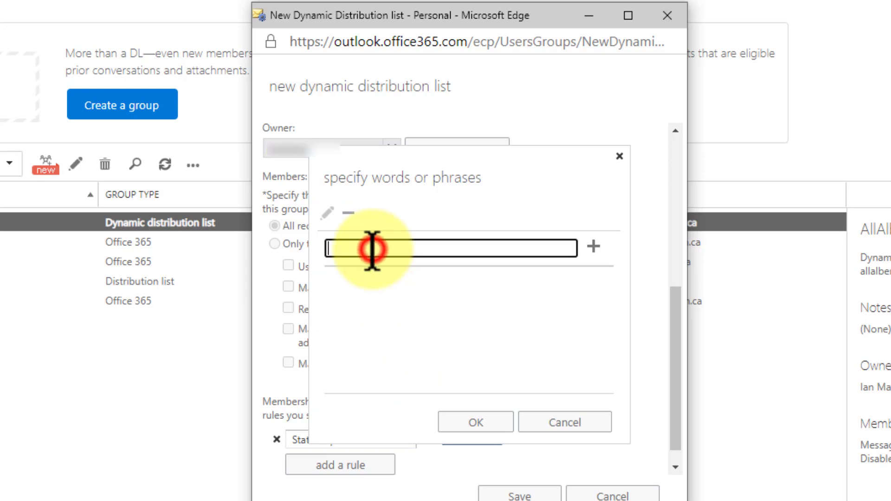
type("Albertaq")
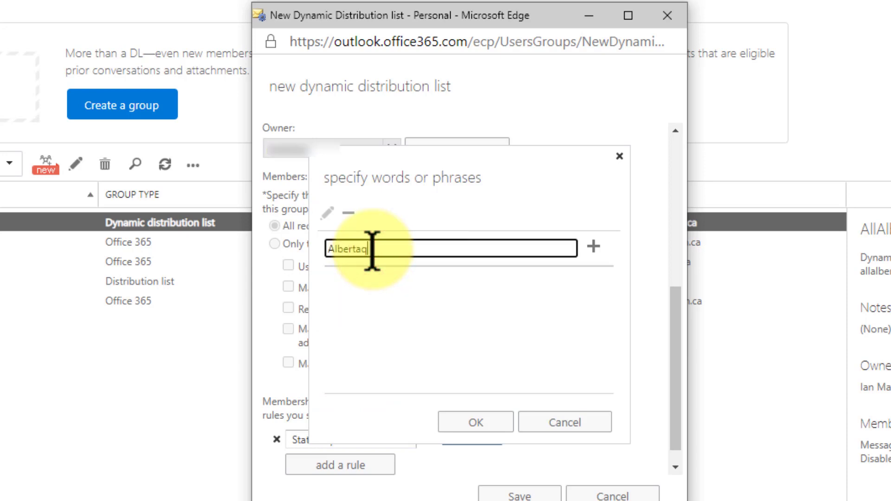
key("Backspace")
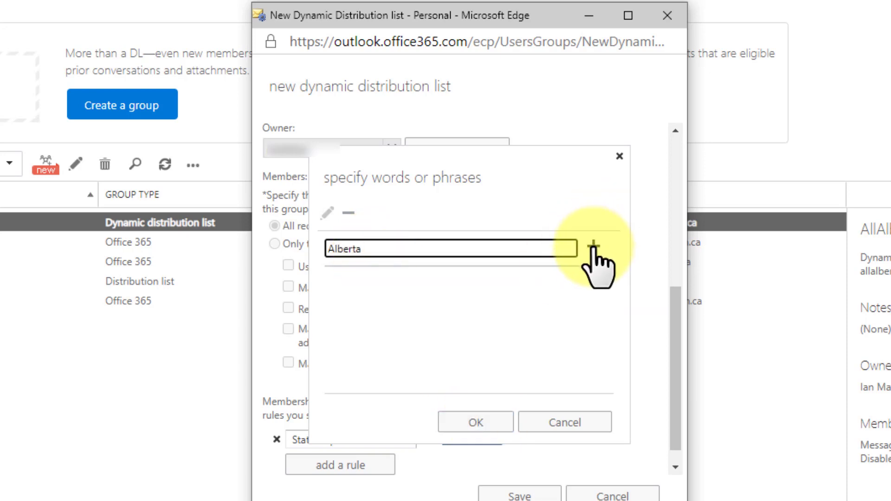
left_click(593, 246)
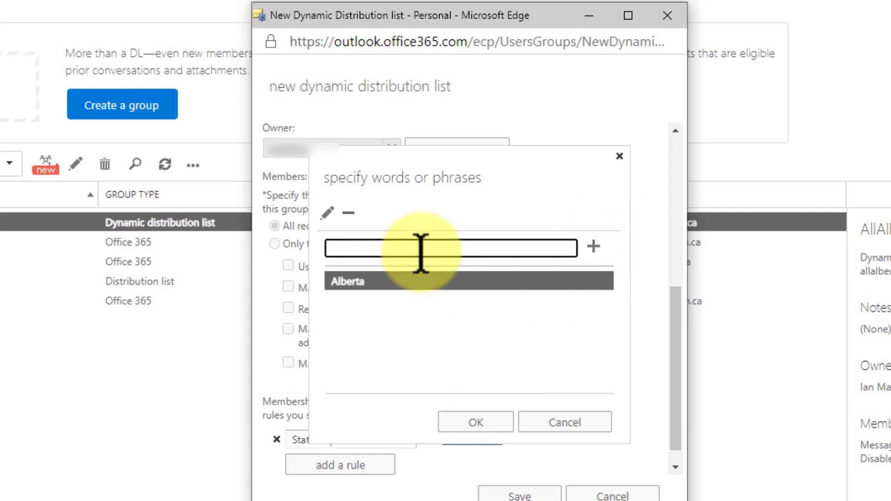
left_click(476, 422)
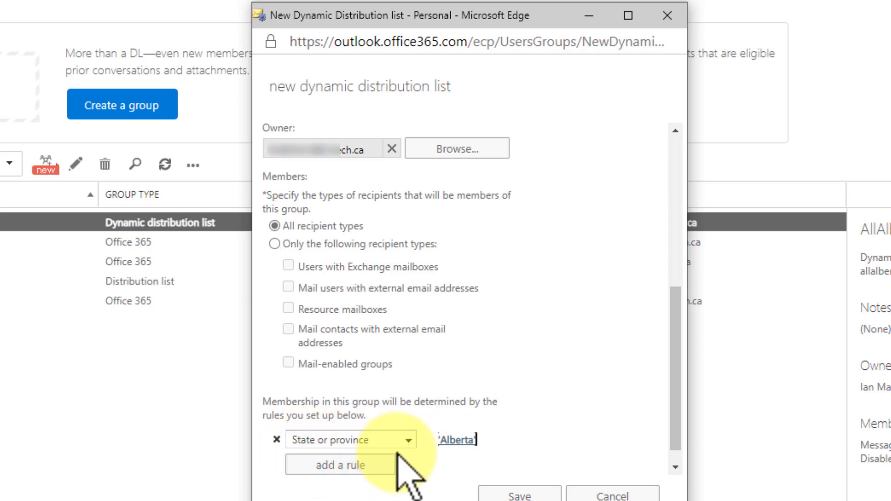
Reopen the province rule values and enter BC.
left_click(462, 440)
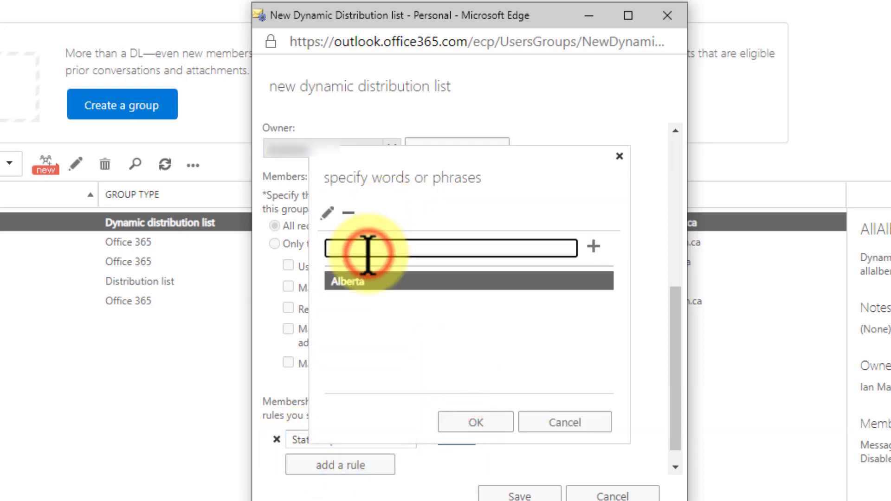
type("BC")
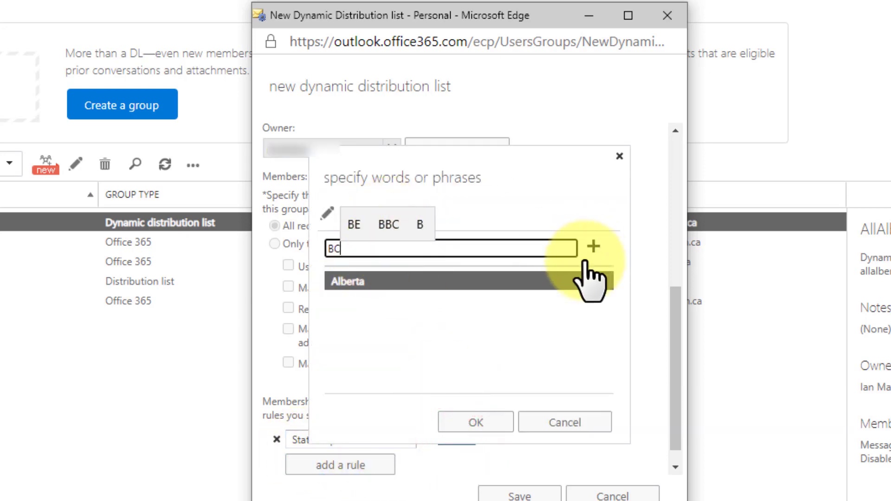
left_click(476, 422)
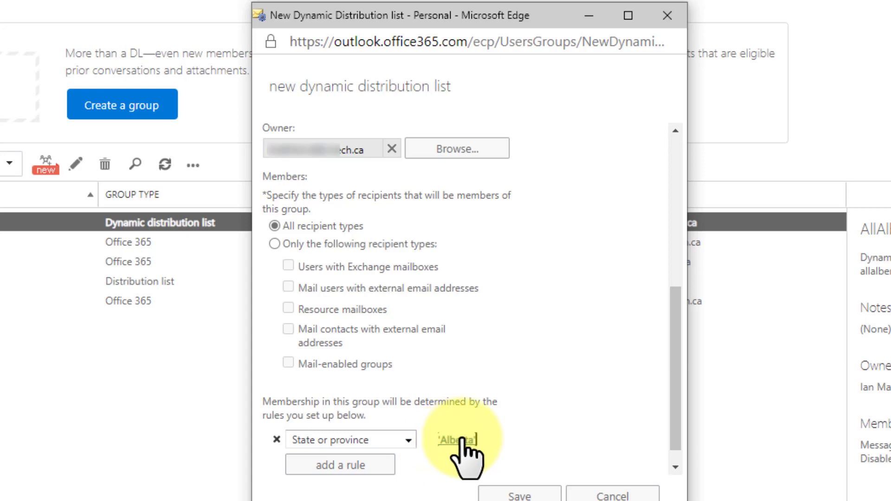
Add British Columbia, Ontario and AB to the province values, then review them.
left_click(457, 440)
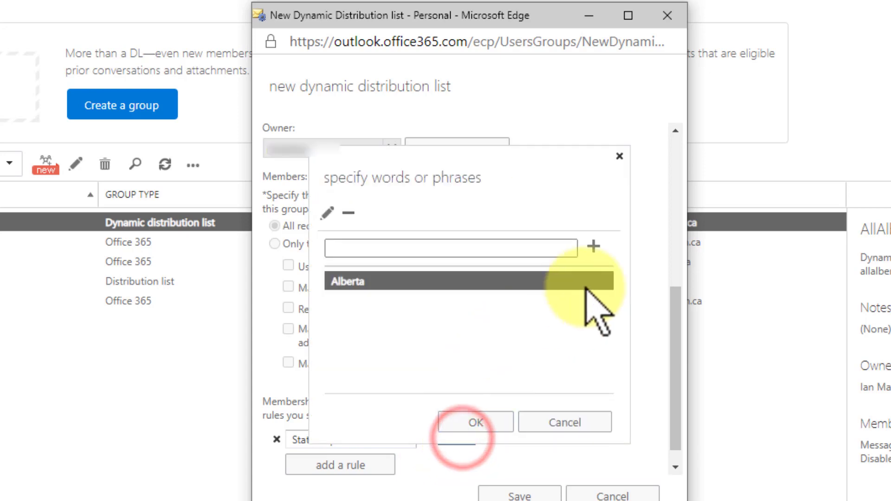
type("Bri")
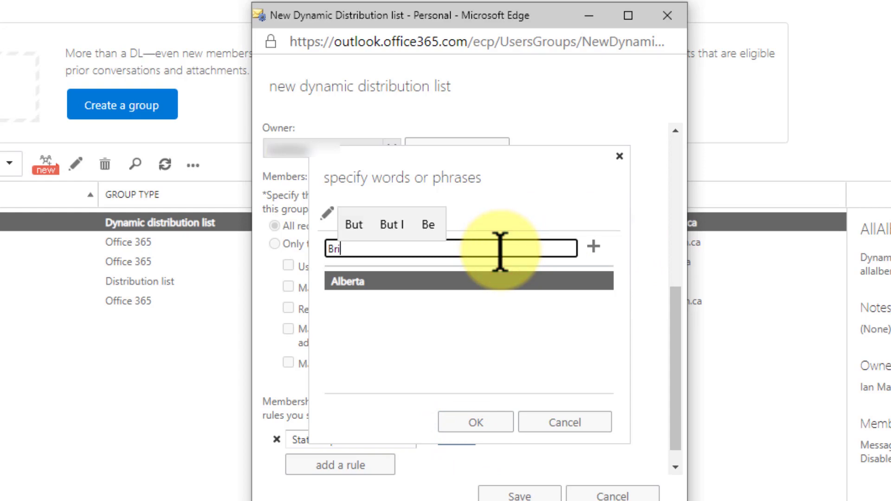
type("British")
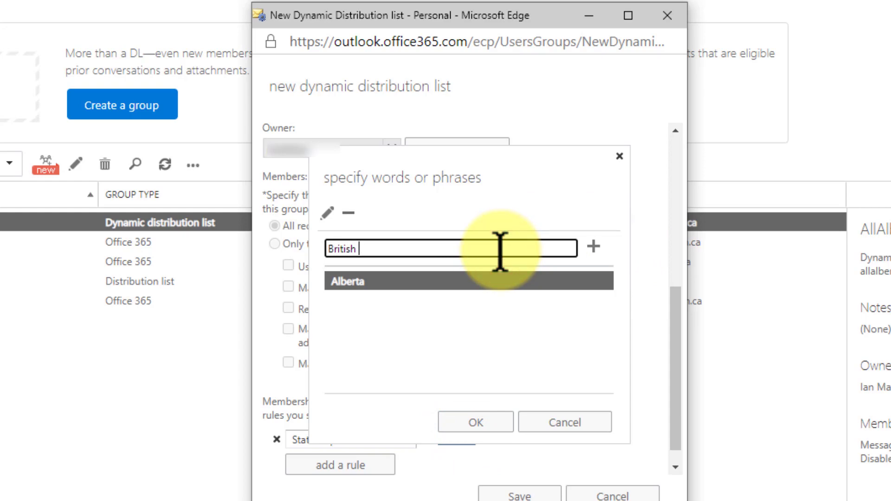
type("Columbia")
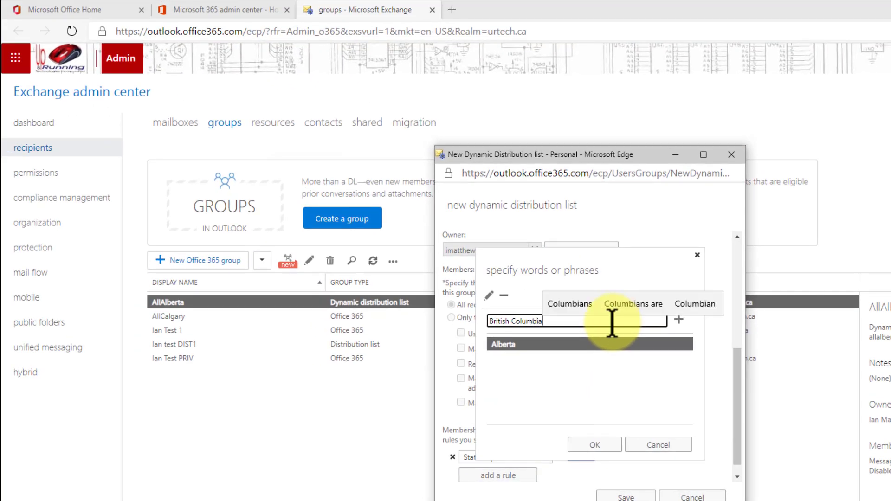
left_click(679, 320)
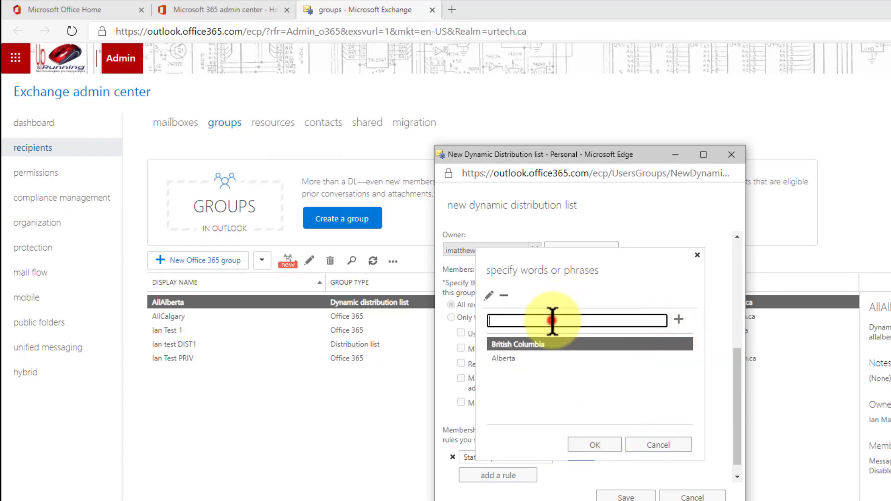
type("Ontario")
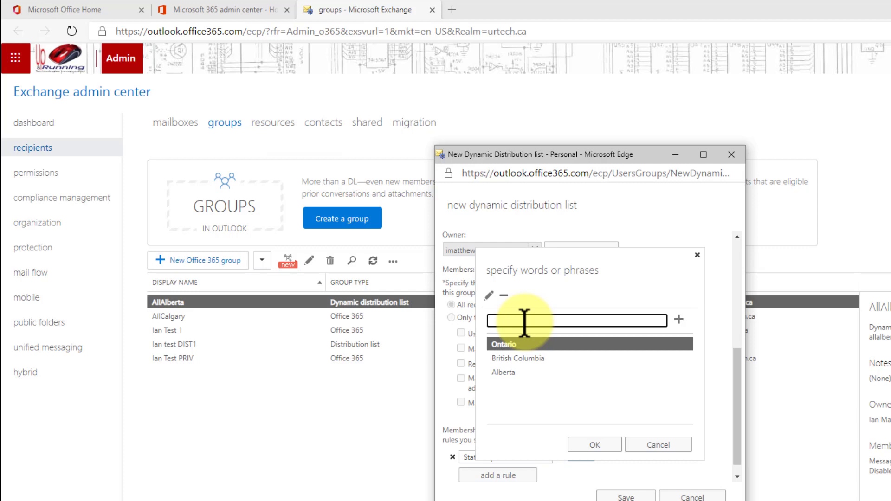
type("AB")
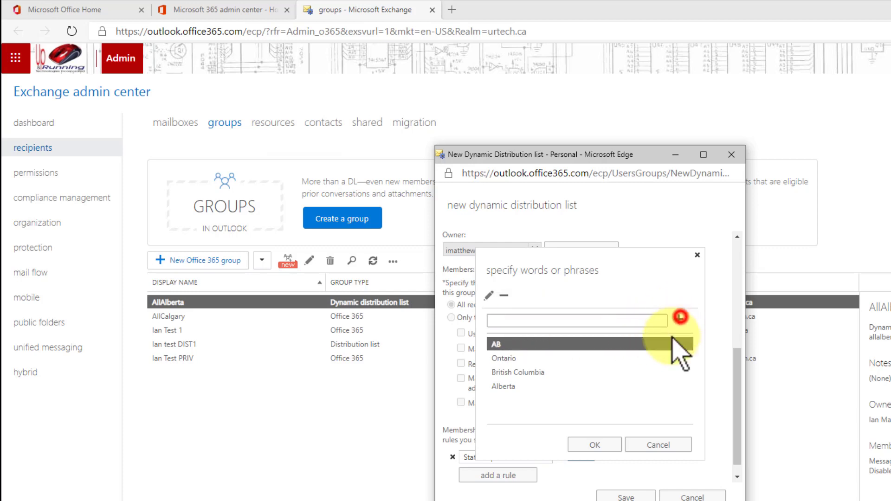
left_click(595, 445)
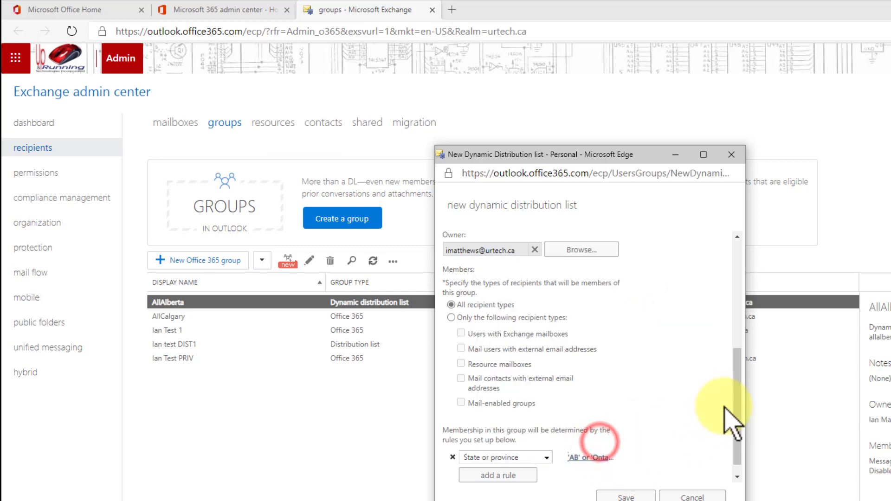
left_click(590, 457)
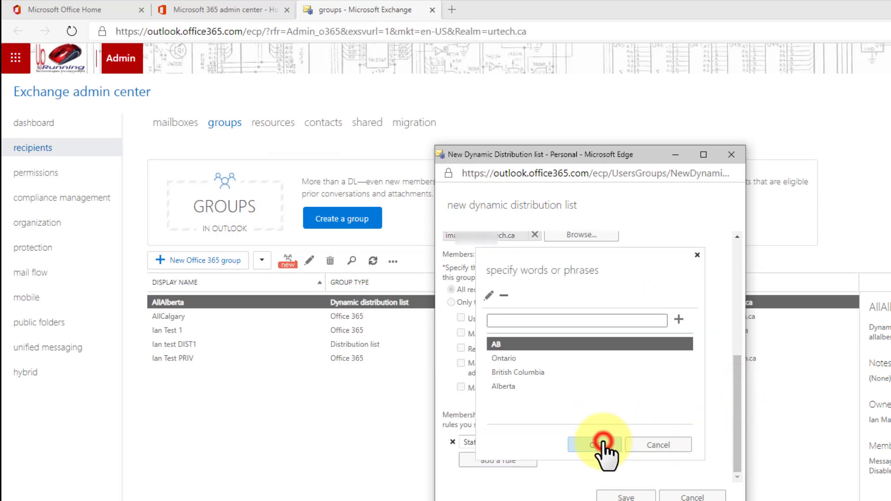
Add a second membership rule requiring Department to be HR.
left_click(599, 445)
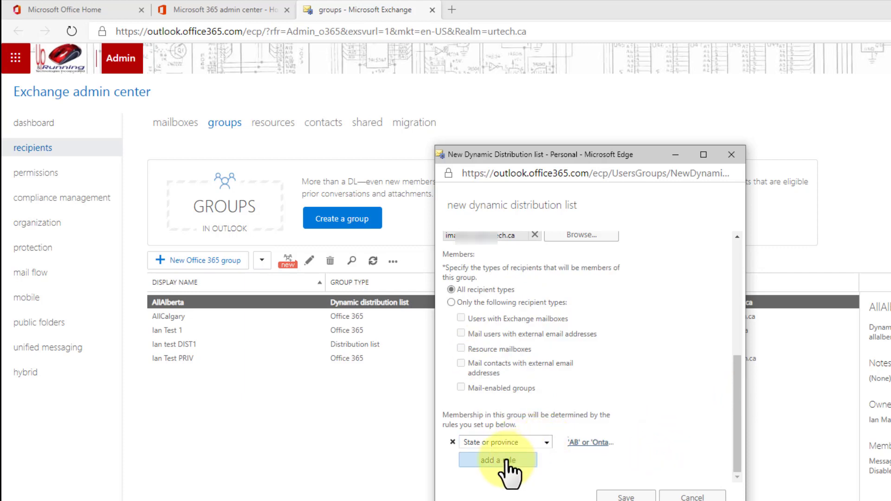
left_click(499, 460)
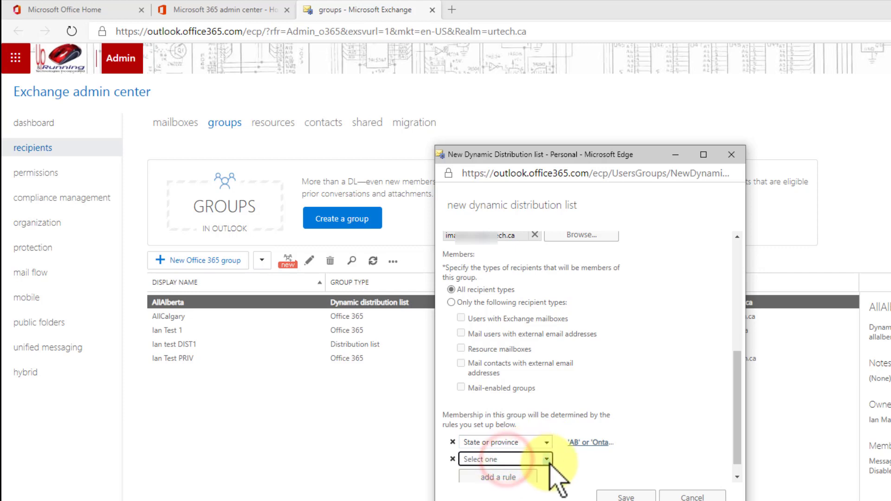
left_click(544, 459)
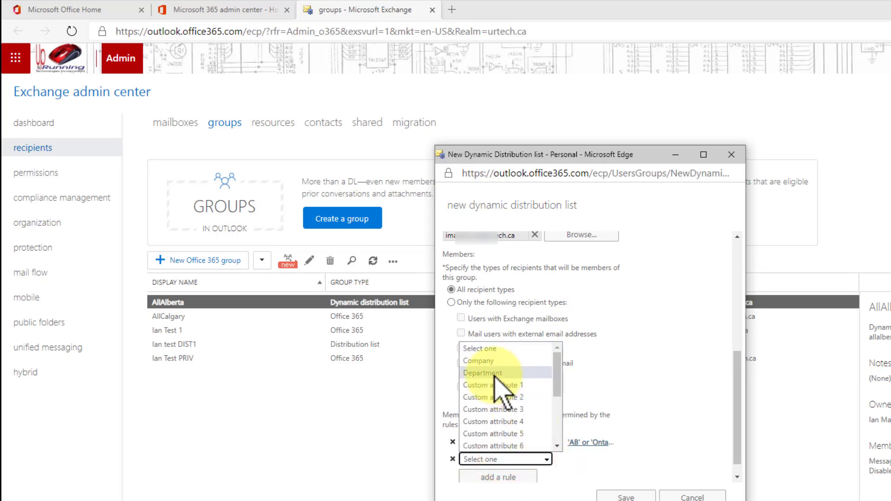
left_click(482, 372)
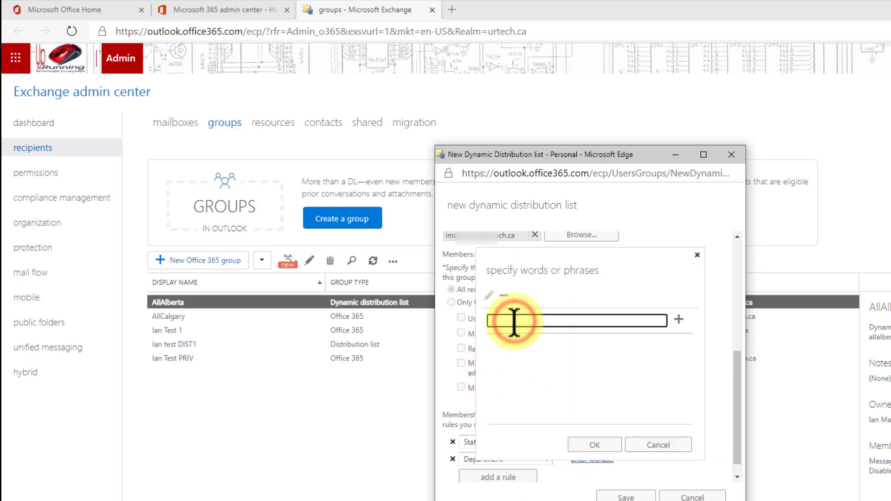
type("HR")
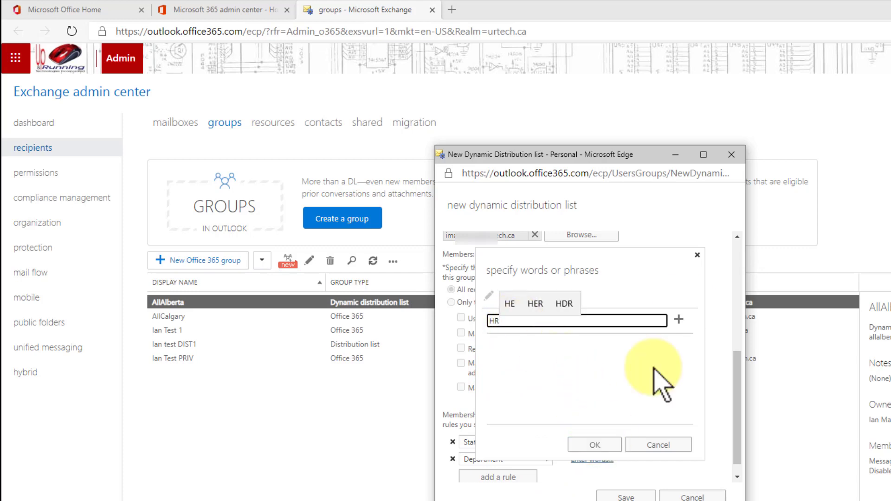
left_click(679, 320)
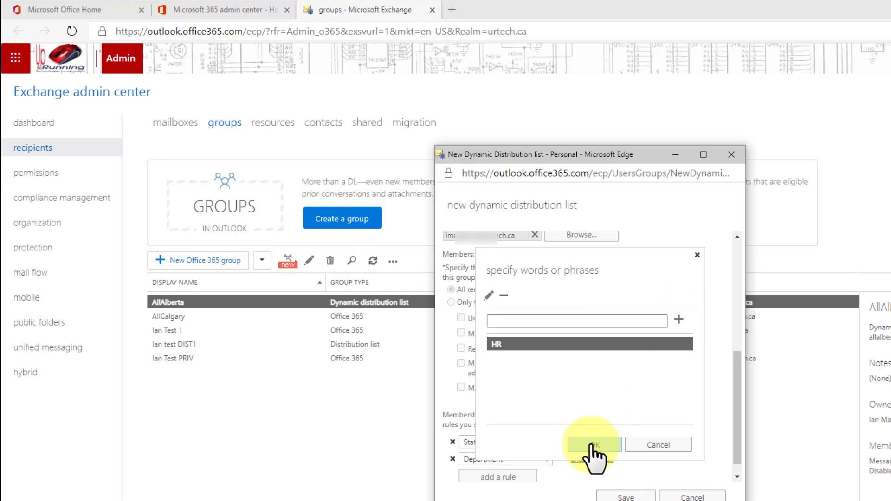
left_click(599, 444)
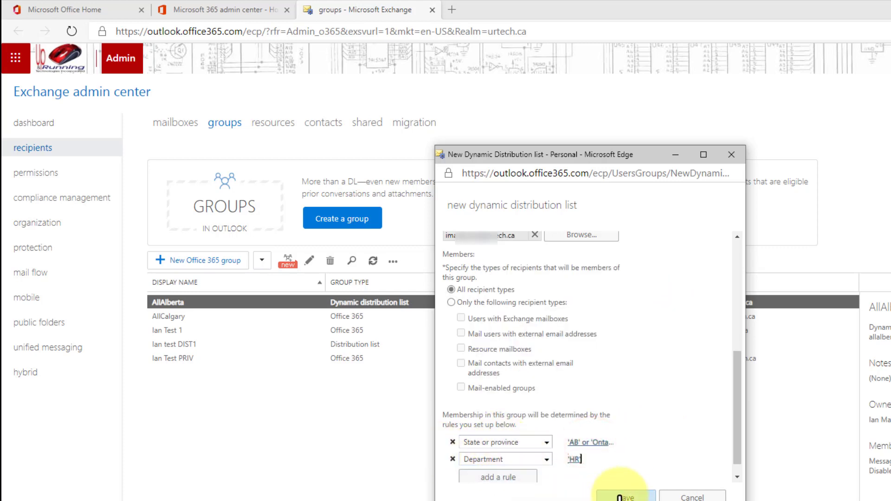
Save the AllCanada dynamic distribution list and dismiss the information message.
left_click(627, 495)
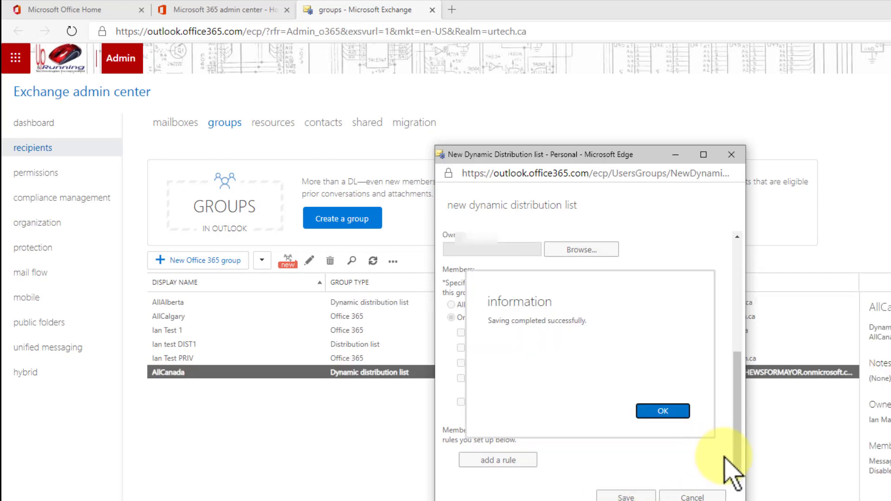
left_click(662, 411)
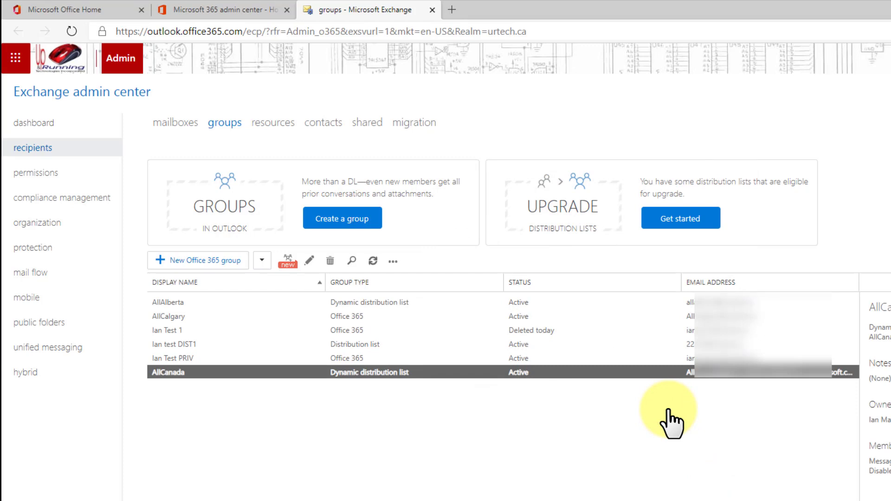
mouse_move(272, 375)
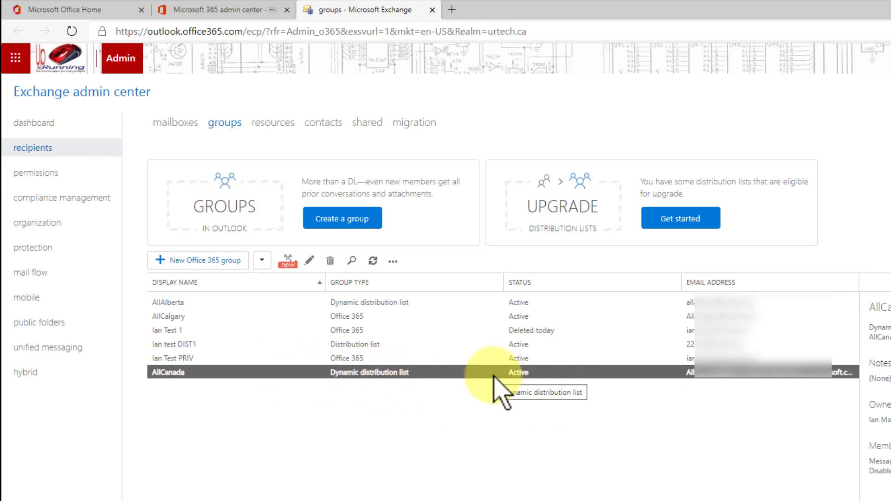
mouse_move(216, 13)
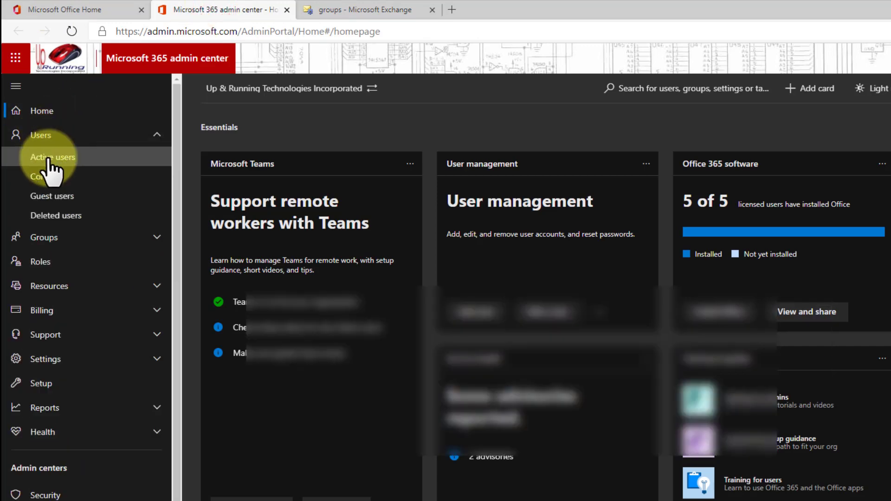
Open Active users and view one user's account details.
left_click(52, 157)
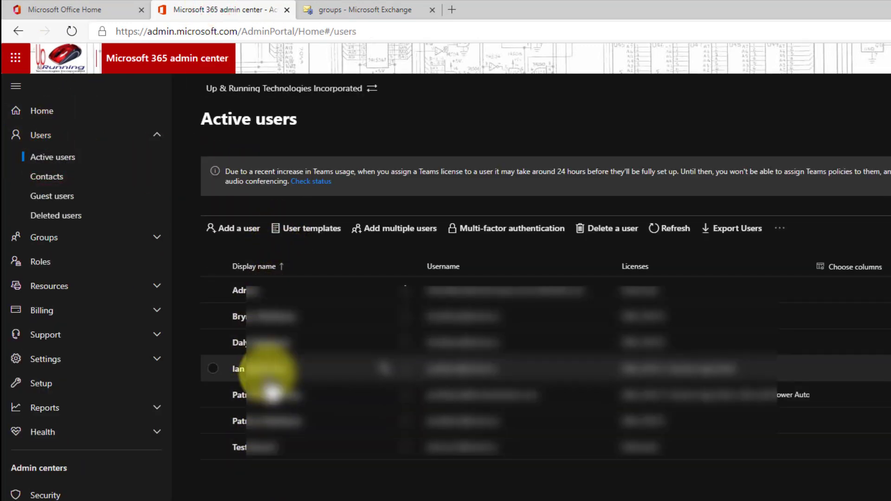
left_click(237, 368)
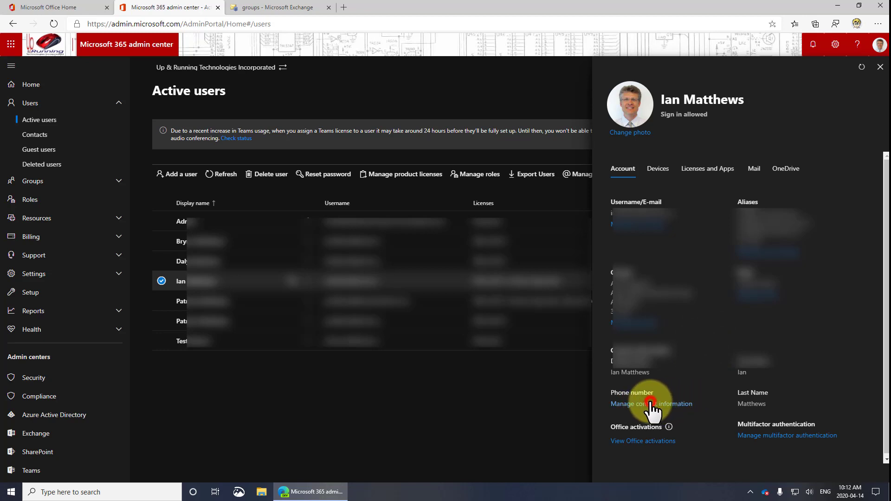
Set the user's Department to HR, save, and return to the Exchange groups tab.
left_click(651, 404)
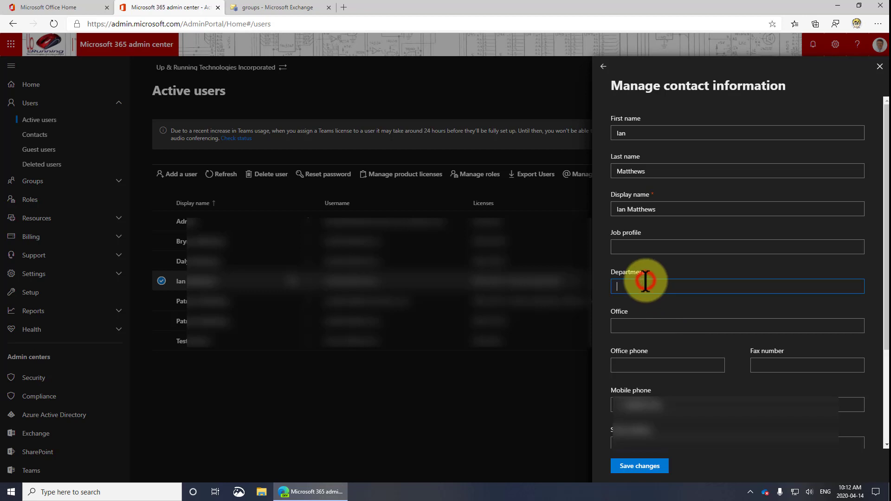
type("HR")
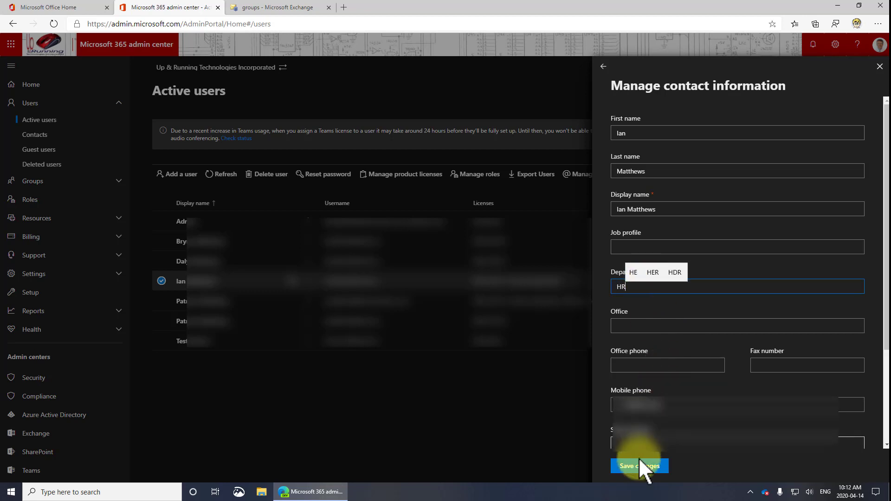
left_click(639, 466)
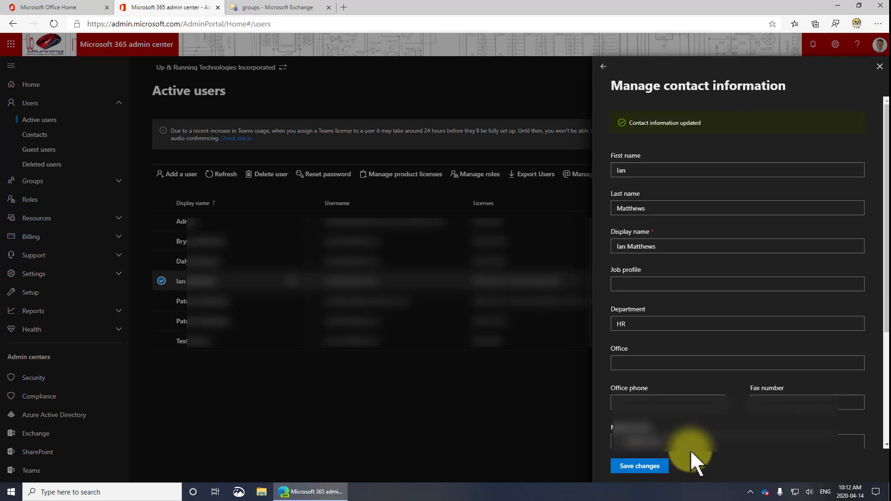
mouse_move(648, 324)
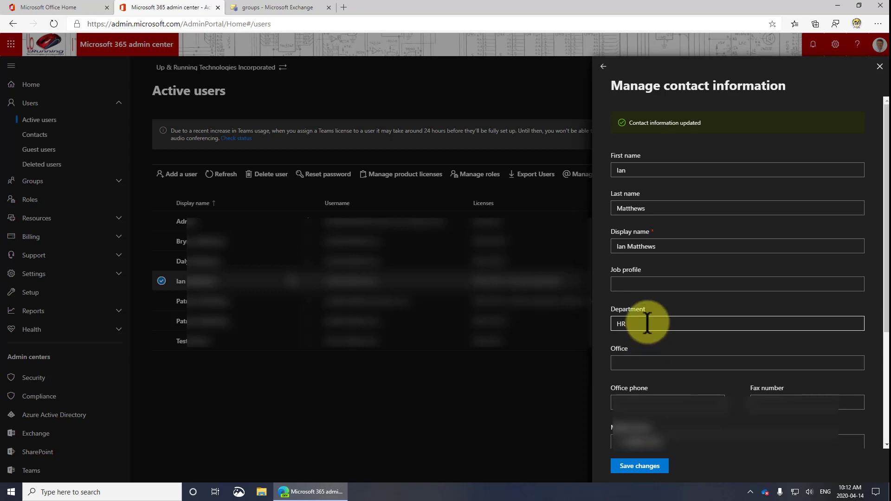
left_click(639, 466)
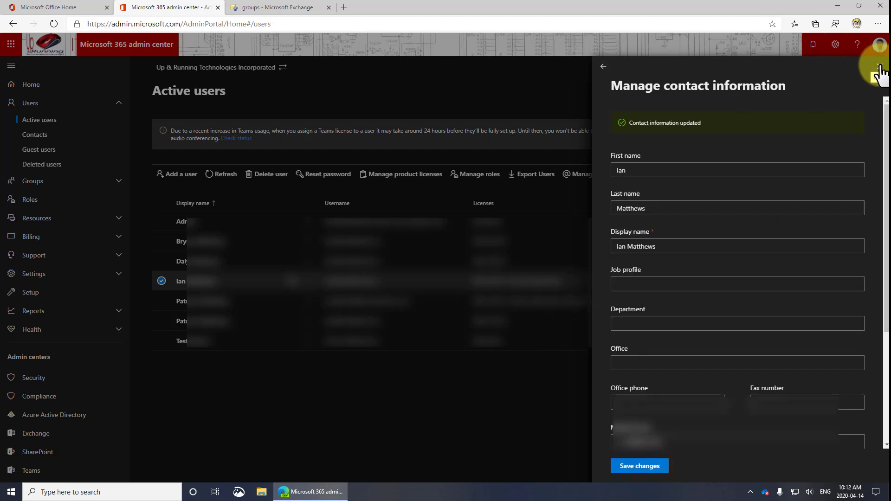
left_click(274, 8)
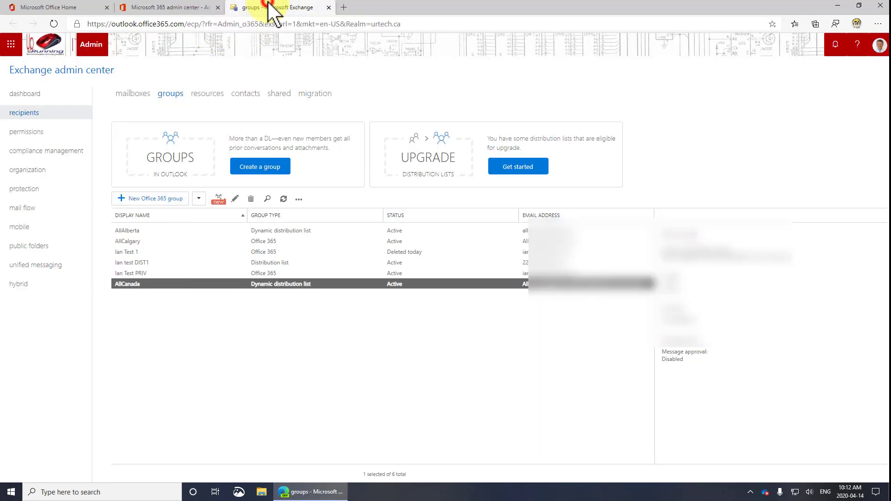
mouse_move(288, 290)
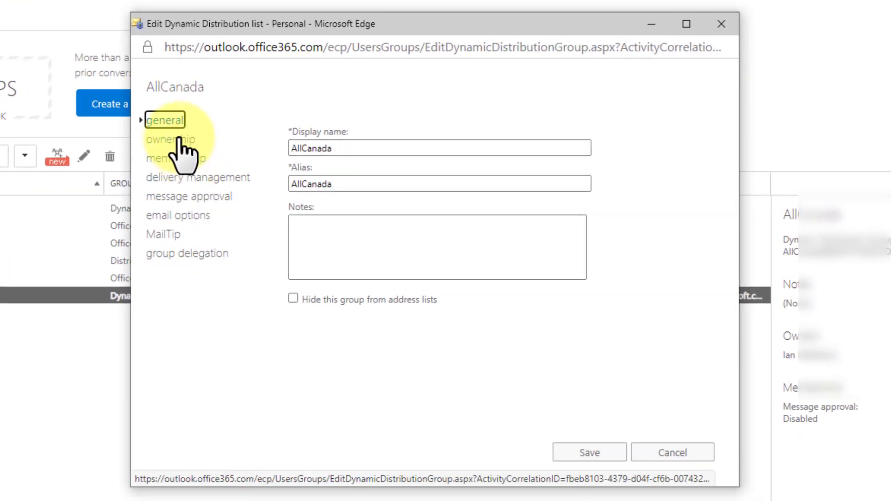
Review AllCanada's ownership, then delete its Department HR membership rule, keeping the province rule.
left_click(170, 140)
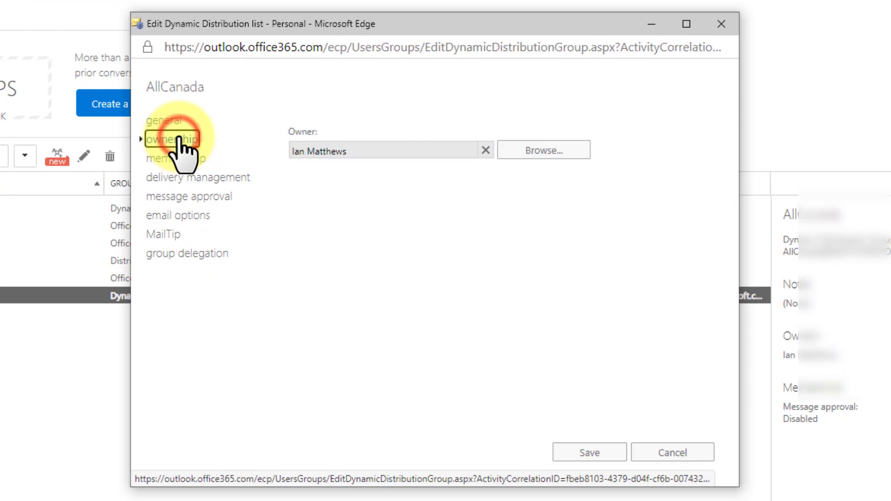
left_click(177, 158)
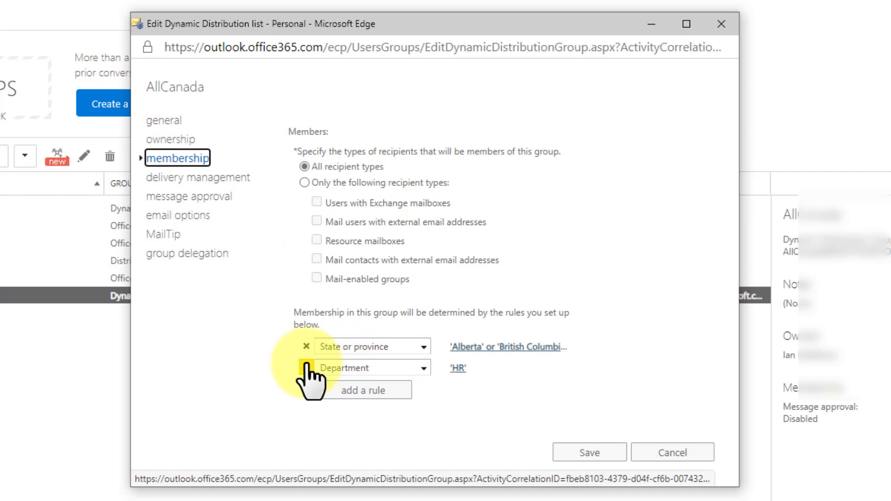
left_click(306, 368)
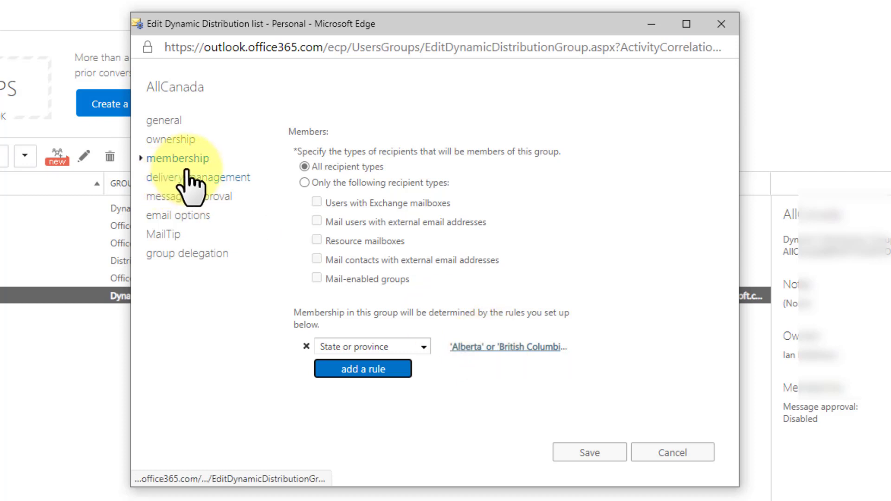
Keep AllCanada delivery restricted to internal senders and review its message approval settings.
left_click(192, 176)
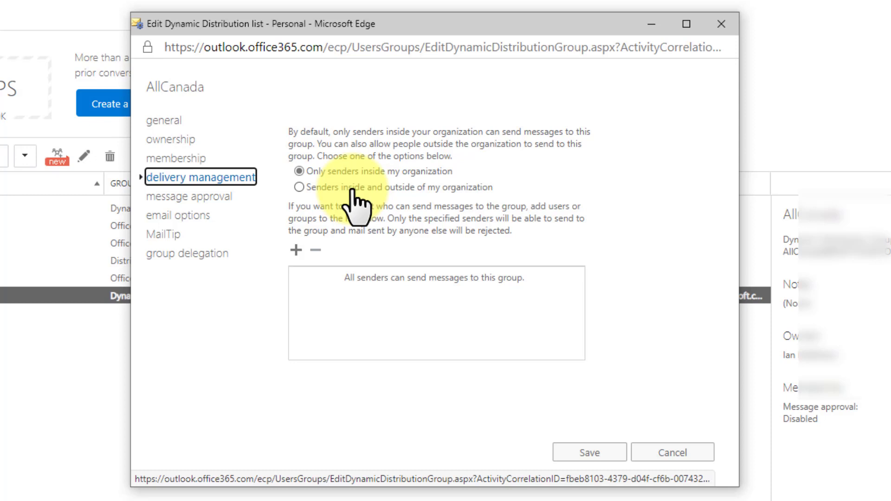
left_click(299, 187)
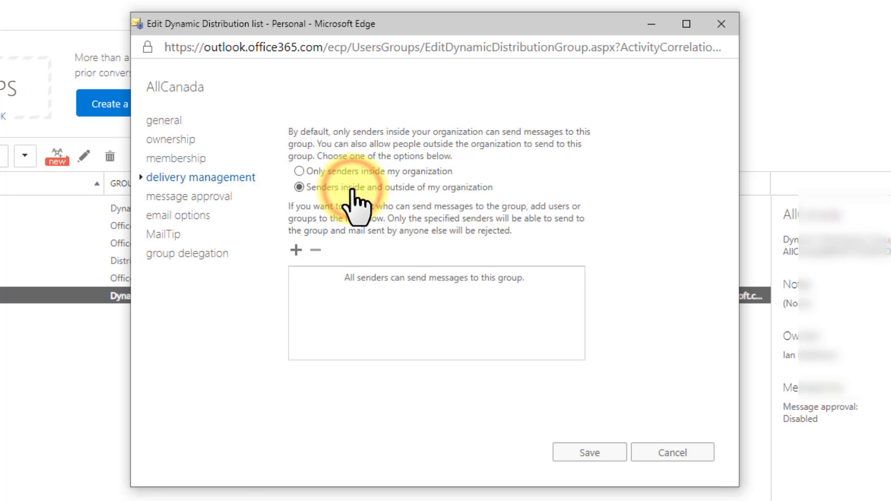
left_click(299, 171)
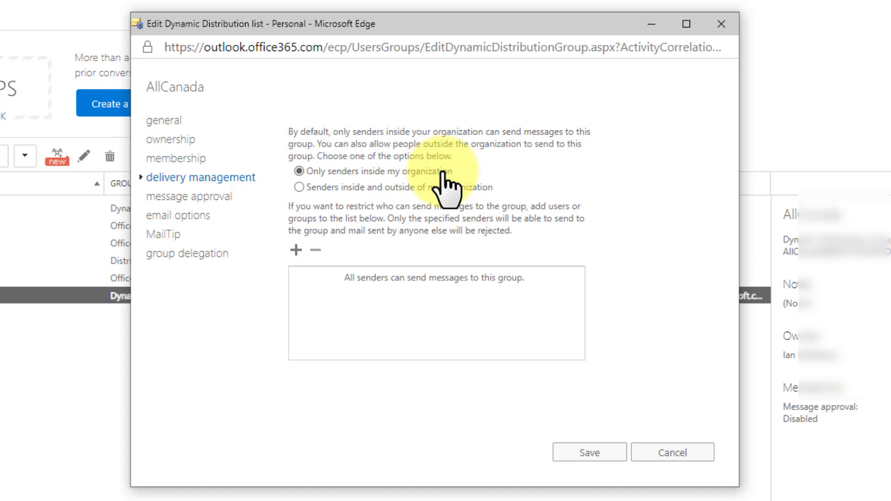
mouse_move(294, 262)
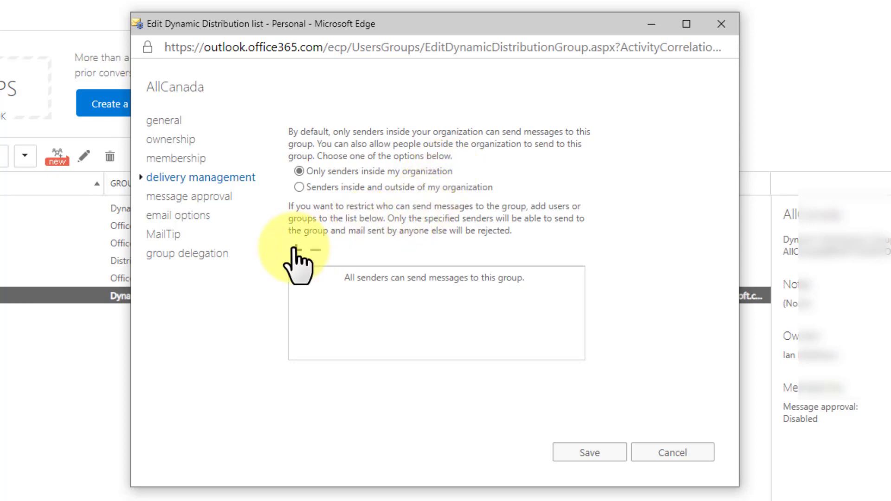
mouse_move(298, 248)
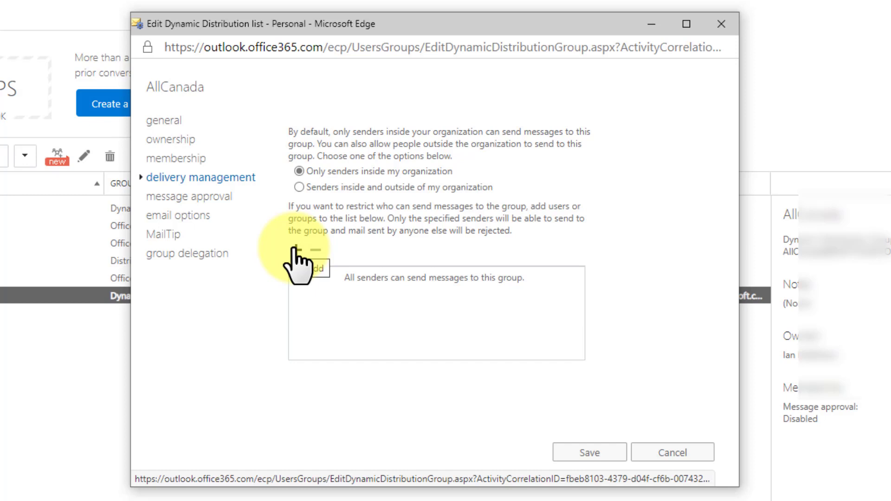
mouse_move(212, 211)
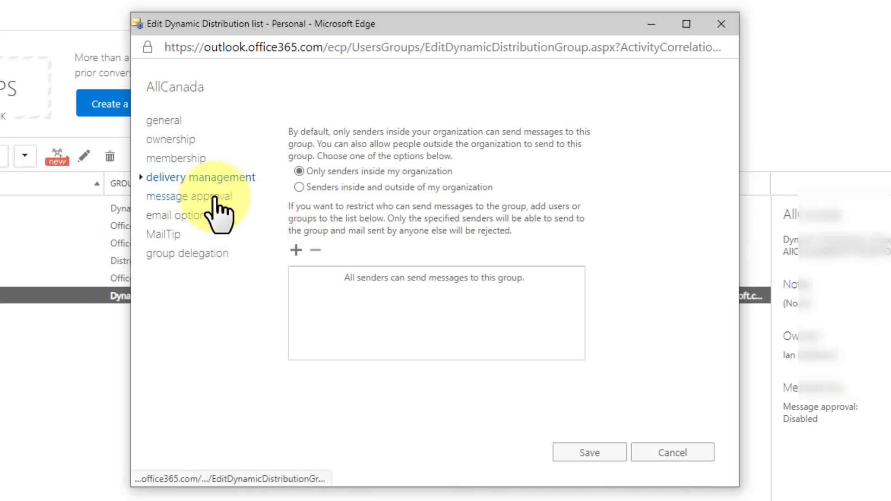
left_click(187, 197)
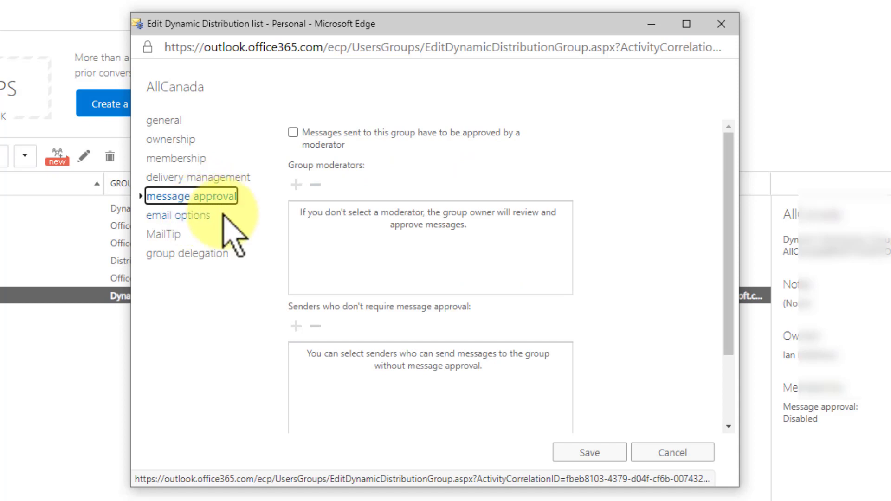
left_click(179, 215)
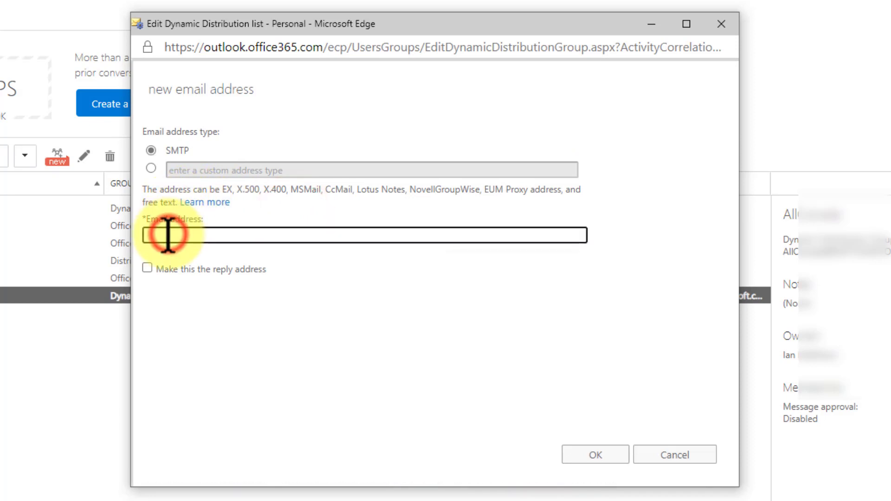
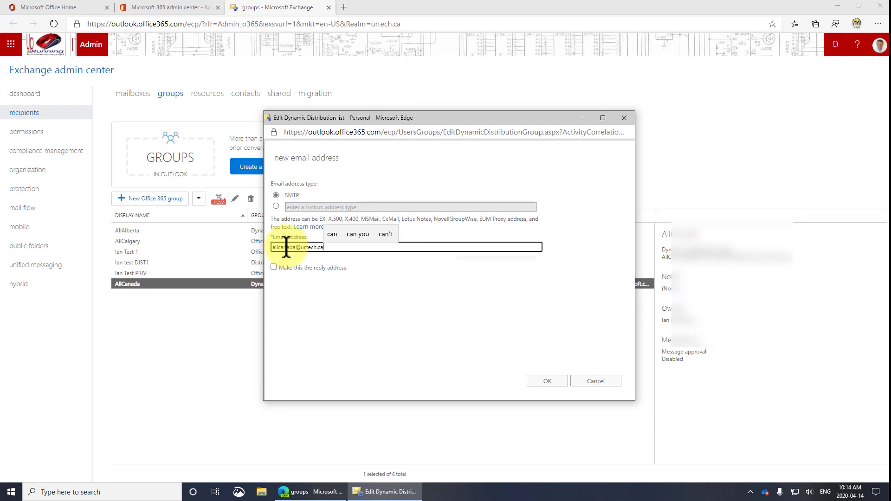
left_click(274, 267)
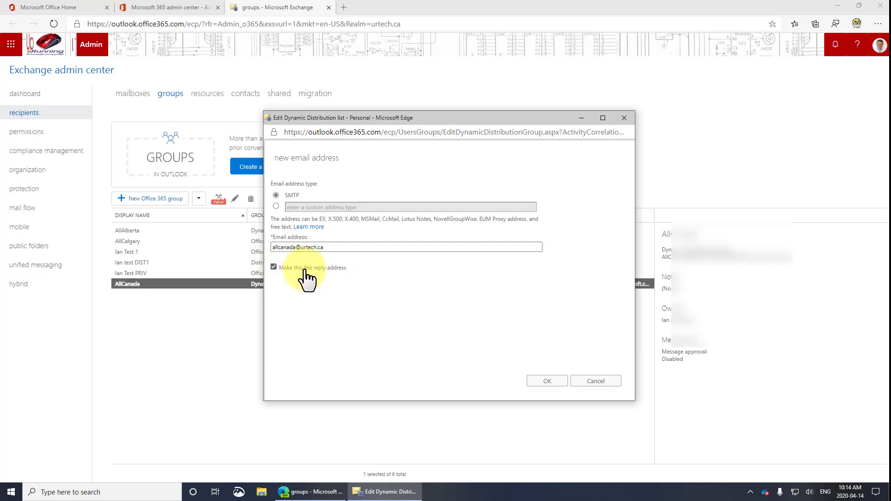
mouse_move(547, 381)
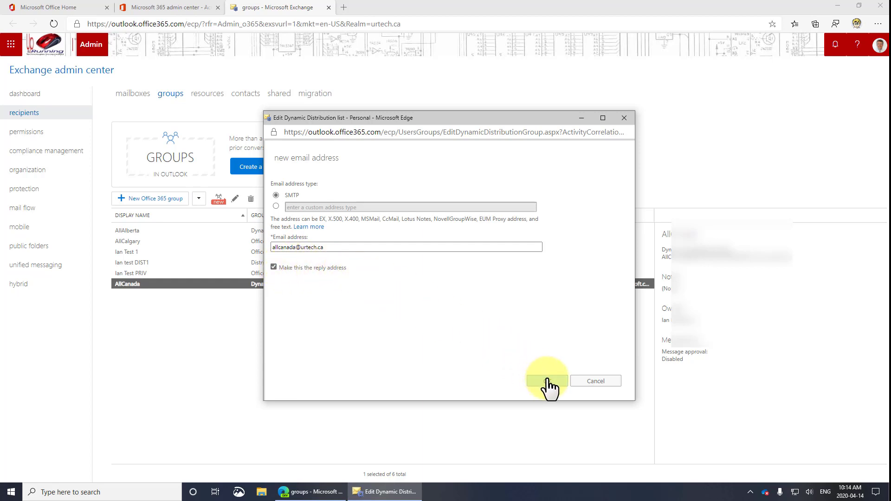
left_click(546, 381)
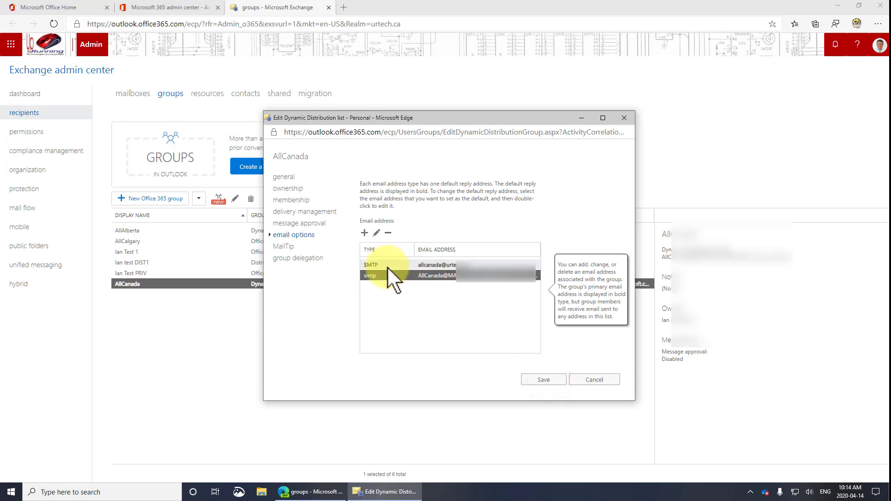
left_click(447, 265)
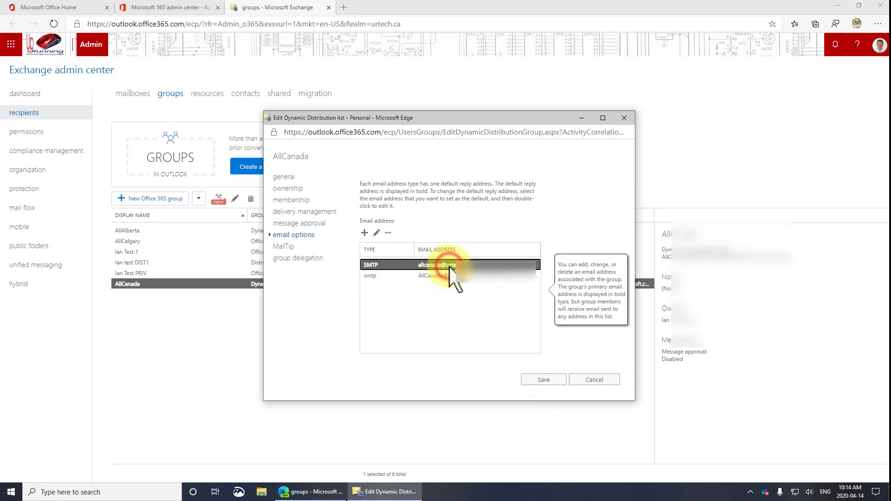
left_click(284, 246)
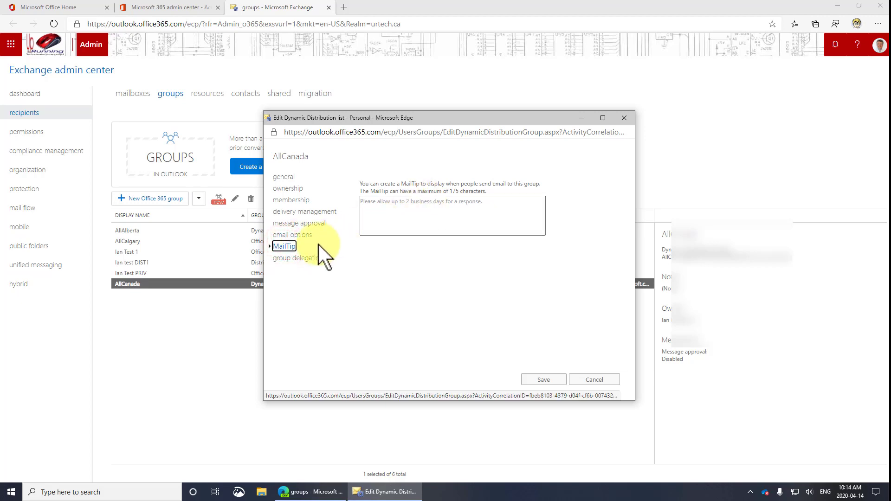
Check group delegation and save the AllCanada edits, closing the edit window.
left_click(299, 257)
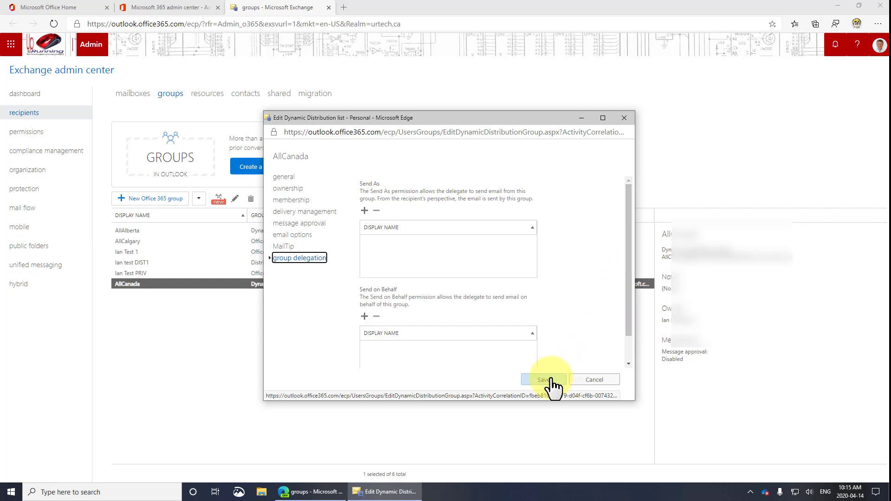
left_click(544, 380)
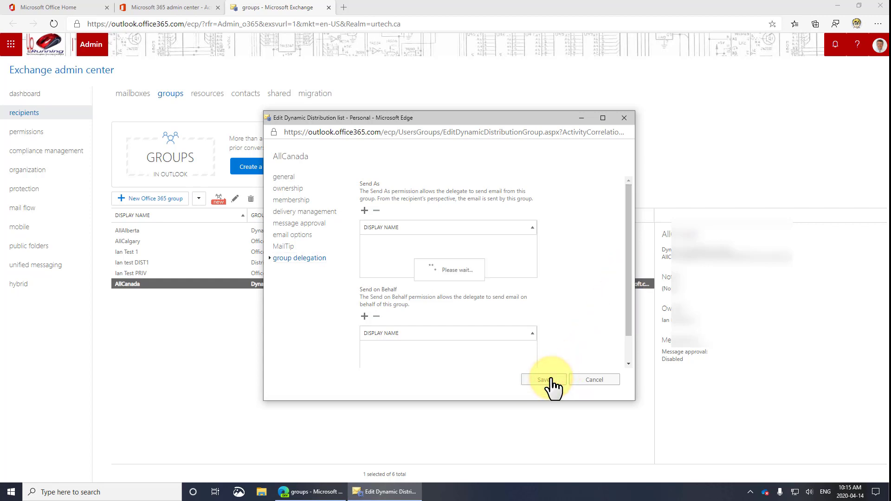
left_click(544, 379)
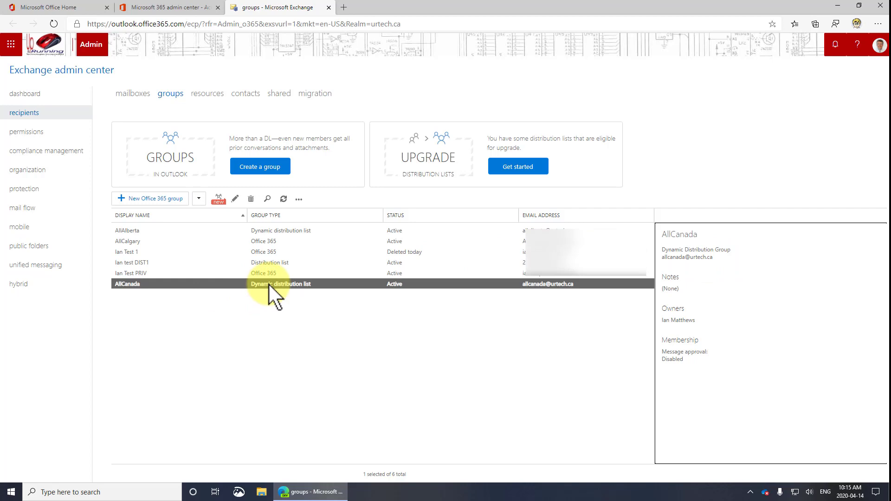
Reopen AllCanada and cancel without changes, deselect the group, and show the Win+X menu.
left_click(290, 298)
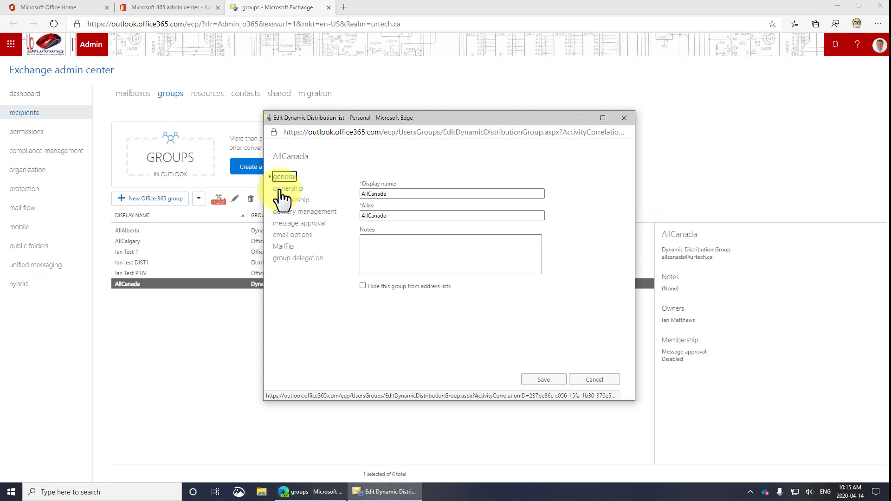
mouse_move(310, 234)
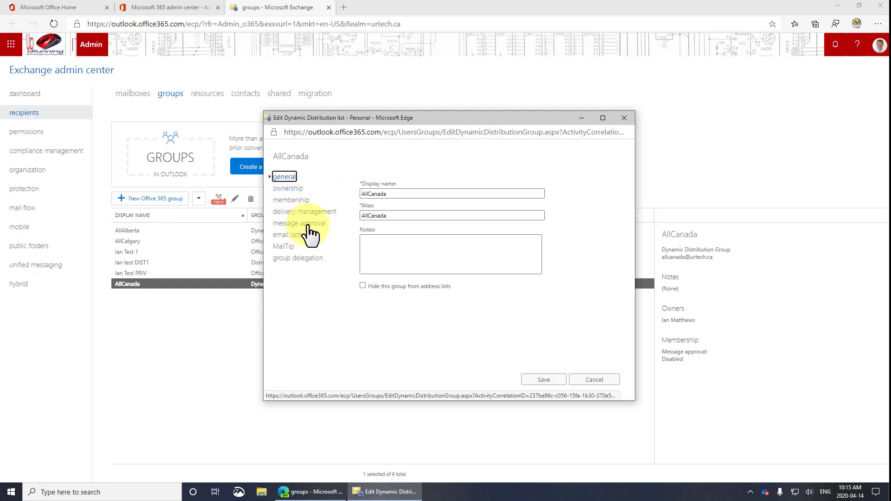
left_click(594, 380)
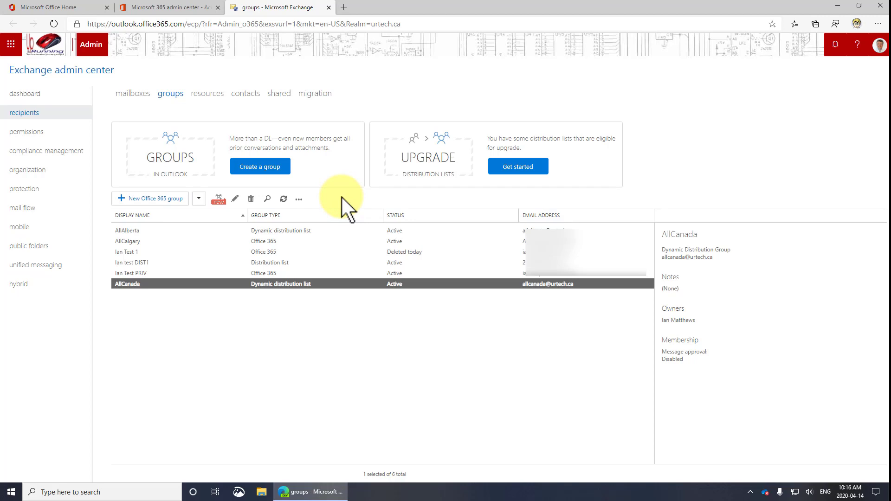
left_click(497, 375)
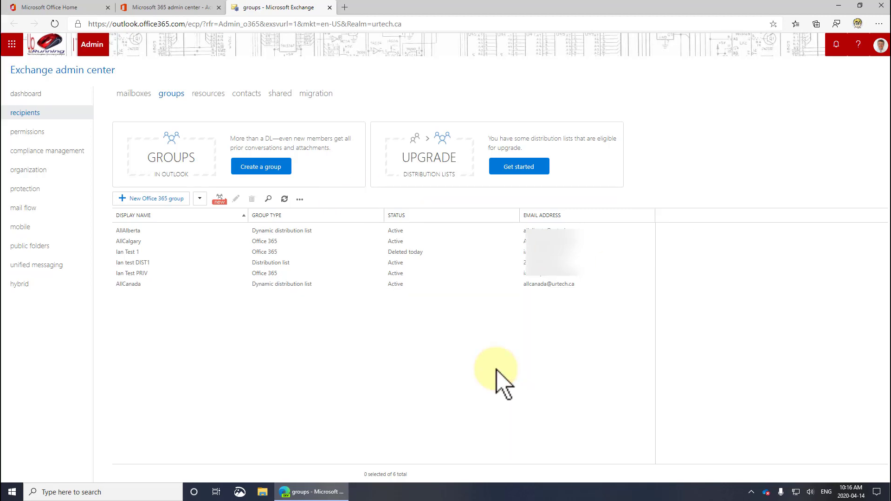
right_click(12, 491)
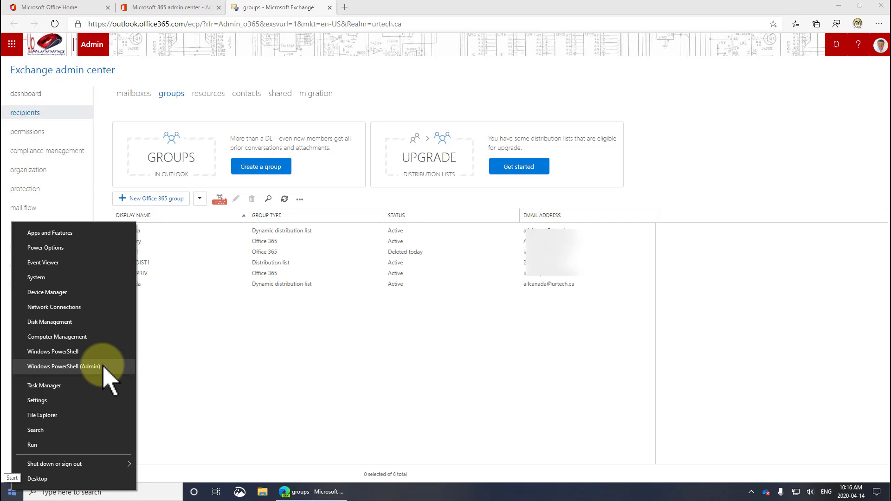
Launch Windows PowerShell as administrator and resize its window.
left_click(63, 366)
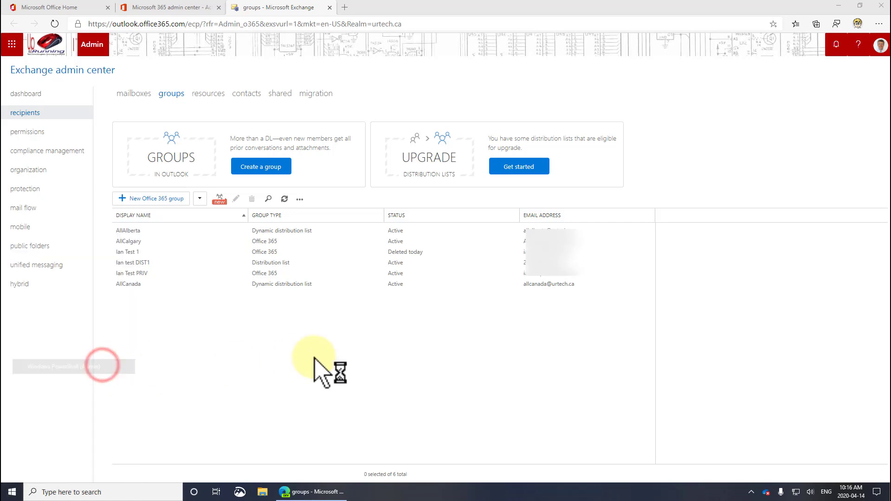
left_click(106, 366)
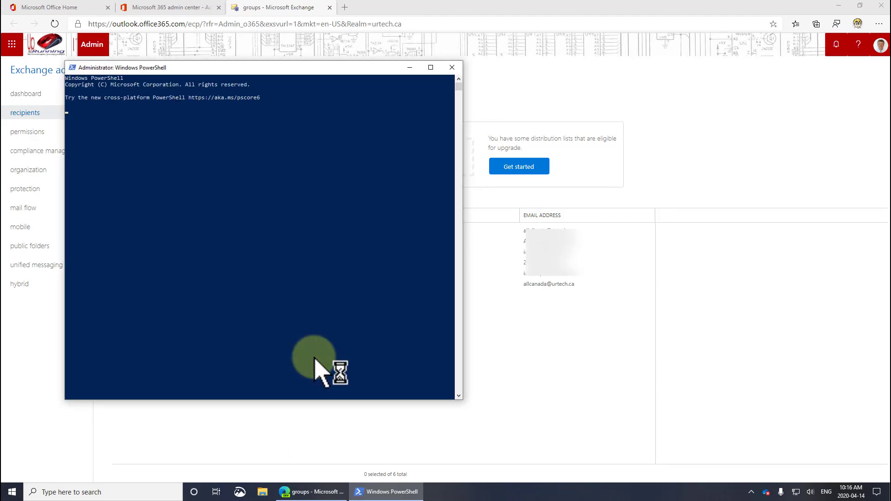
left_click_drag(119, 67, 350, 71)
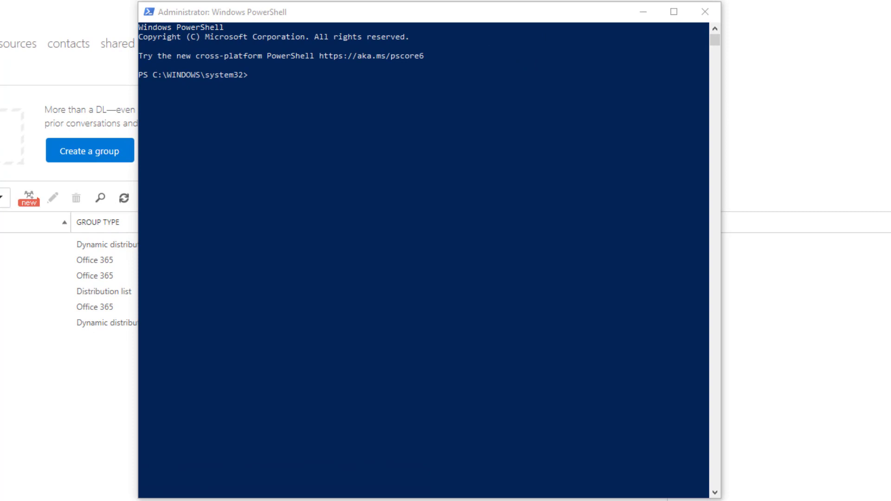
left_click(447, 165)
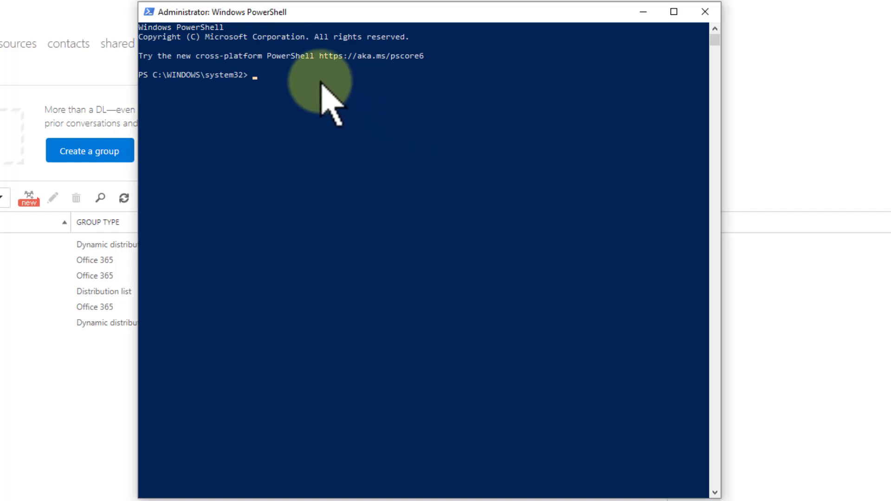
Set the execution policy to RemoteSigned, answering A to accept for all.
type("Set-ExecutionPolicy RemoteSigned")
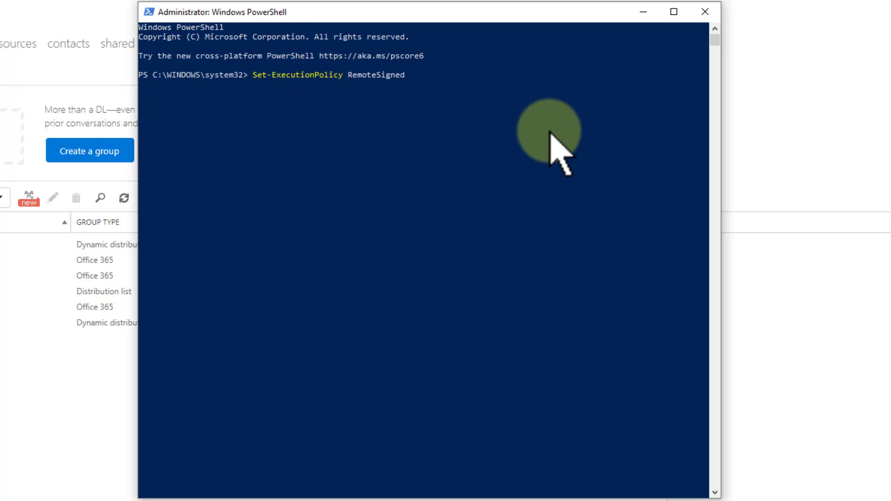
key("Enter")
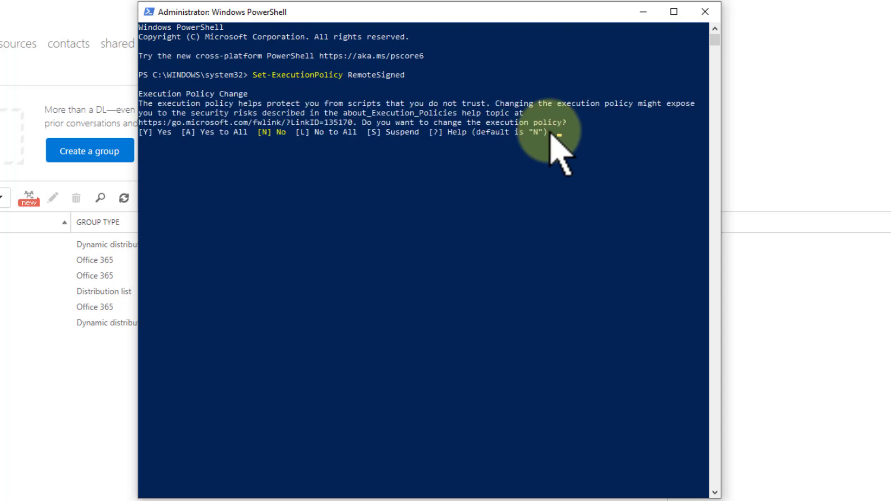
type("a")
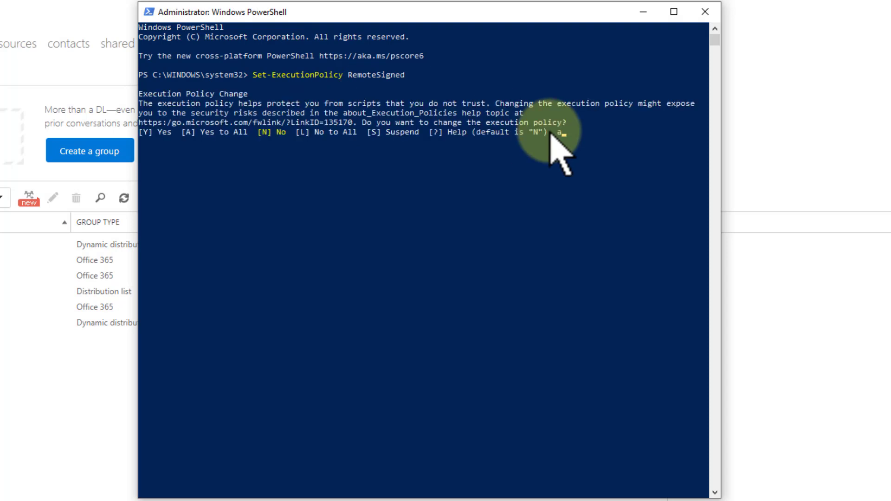
key("Enter")
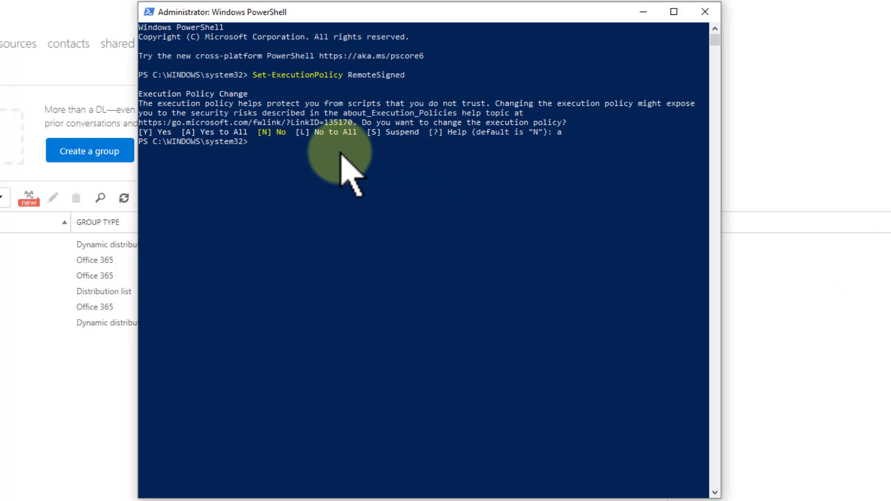
Store sign-in credentials in $UserCredential with Get-Credential.
type("$UserCredential = Get-Credential")
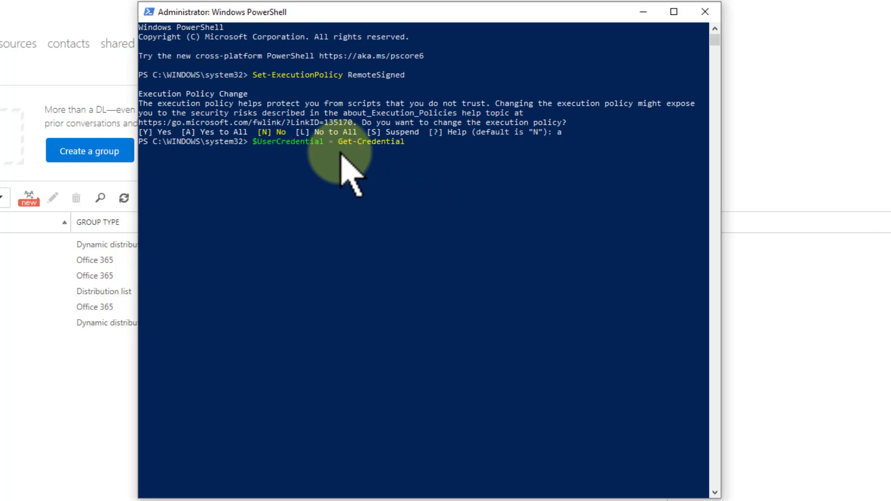
key("Enter")
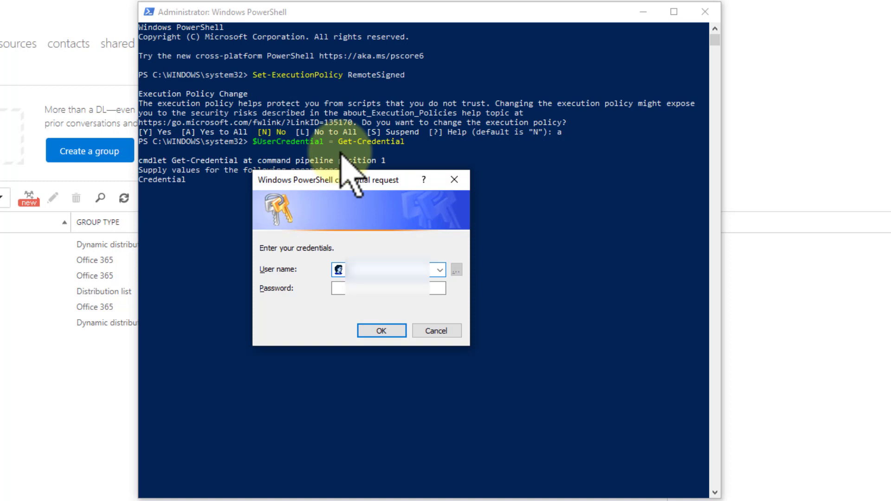
left_click(388, 288)
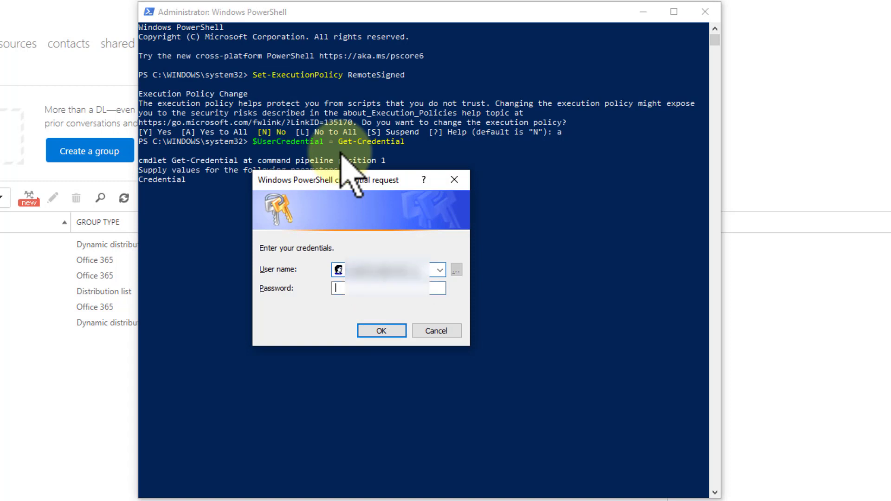
type("••")
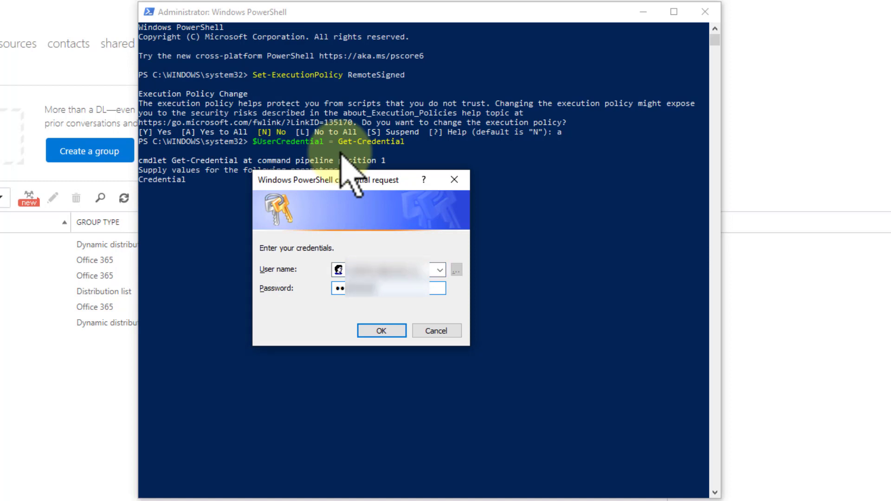
left_click(381, 331)
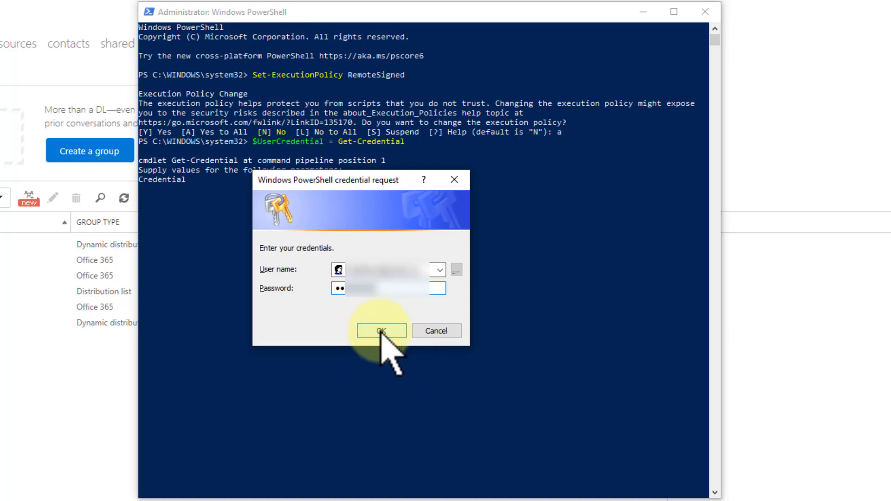
left_click(381, 330)
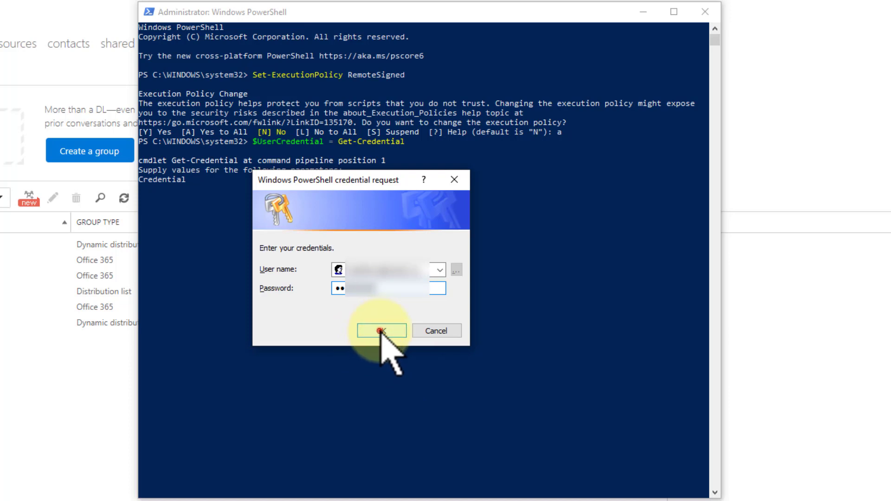
left_click(381, 330)
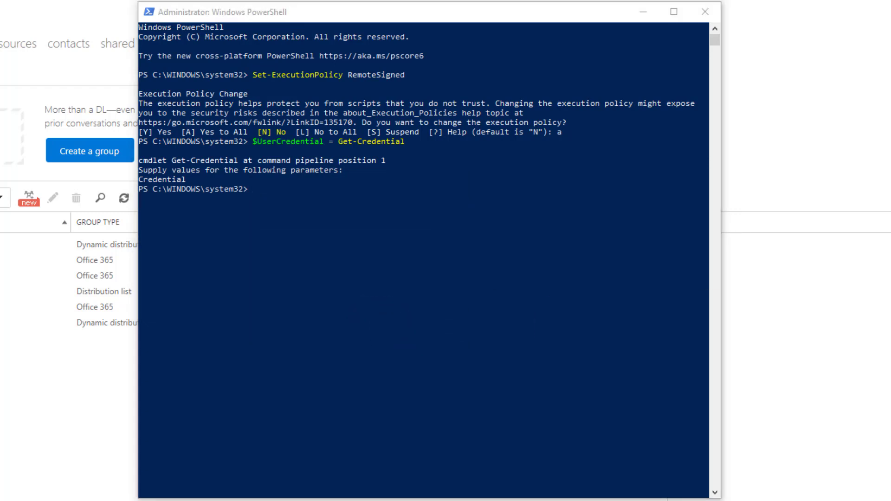
left_click(301, 203)
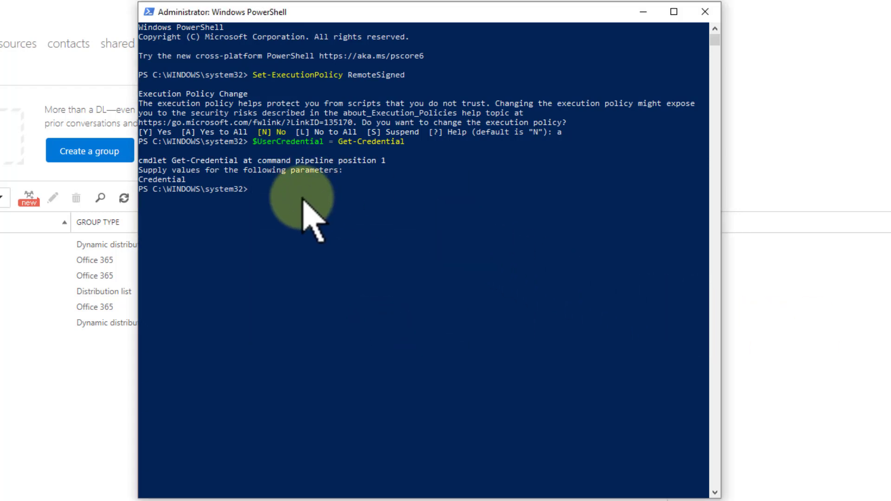
Create a Microsoft.Exchange PSSession and import it with -DisableNameChecking.
type("$Session = New-PSSession -ConfigurationName Microsoft.Exchange -ConnectionUri https://outlook.office365.com/powershell-liveid/ -Credential $UserCredential -Authentication Basic -AllowRedirection")
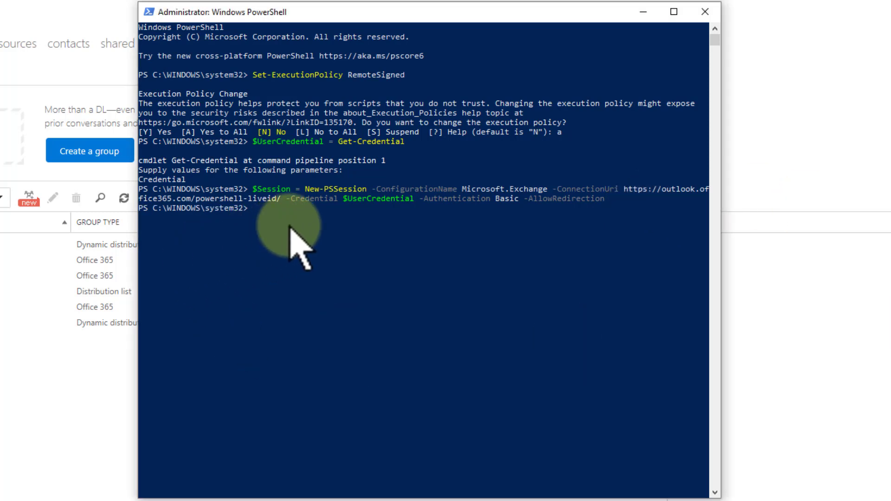
type("Import-PSSession $Session -DisableNameChecking")
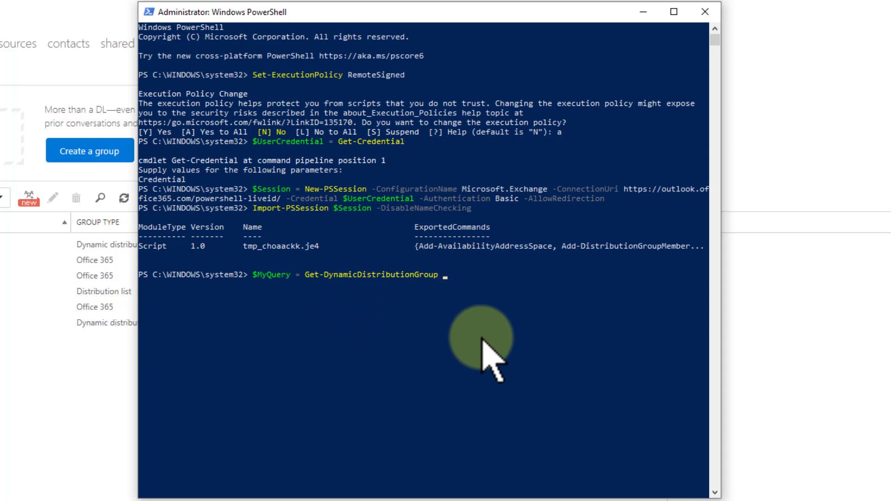
double_click(267, 275)
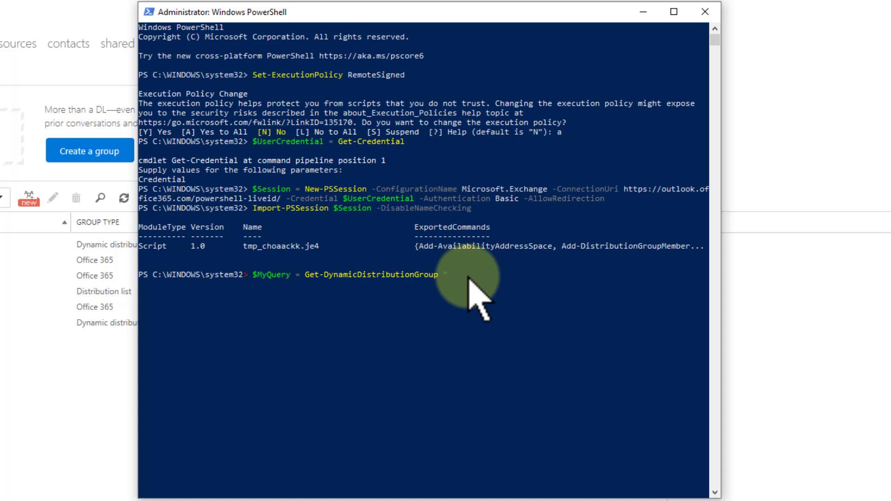
Store the allcanada group in $MyQuery, preview its recipients, and run Get-DynamicDistributionGroup.
type("\"allc")
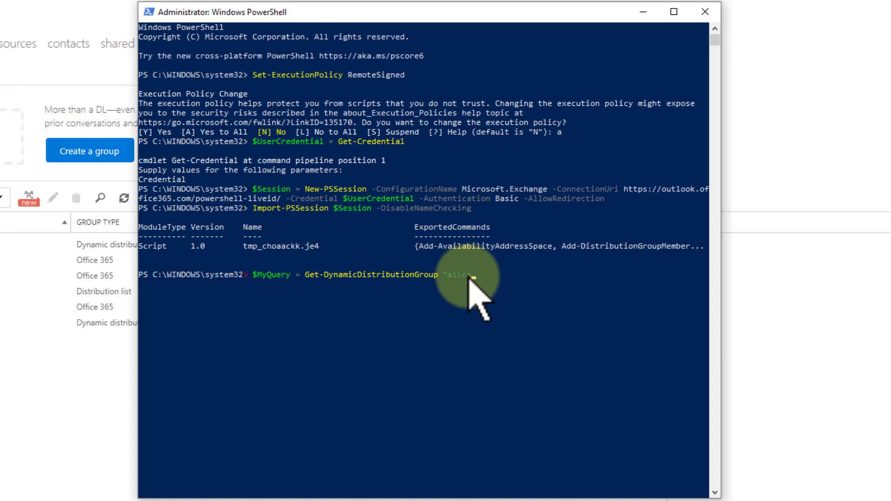
type("canada\"")
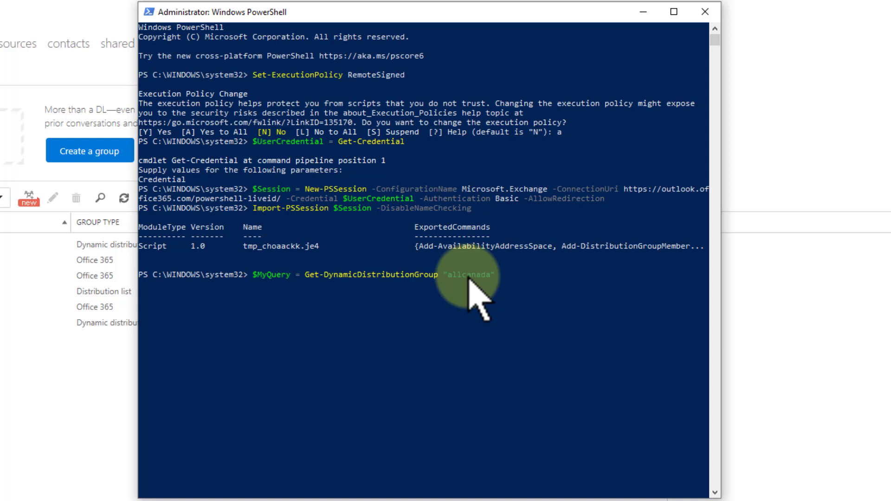
key("Enter")
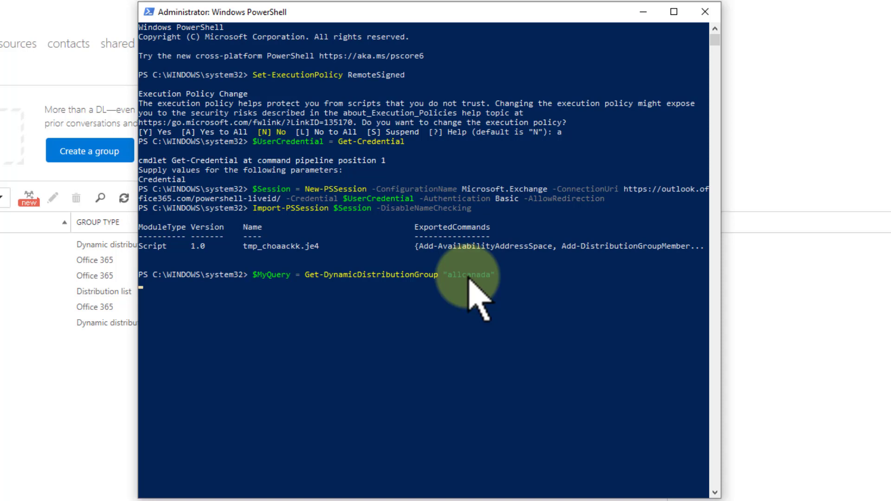
type("Get-Recipient -RecipientPreviewFilter $MyQuery.RecipientFilter -OrganizationalUnit $MyQuery.RecipientContainer")
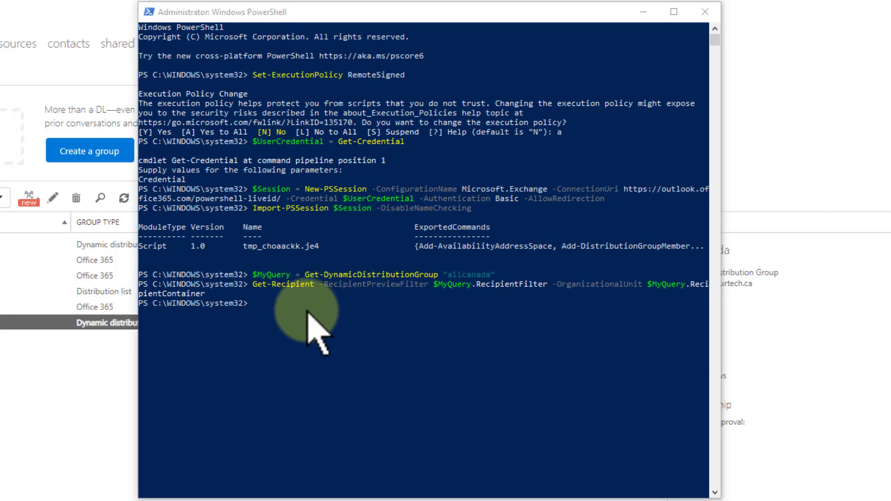
mouse_move(287, 323)
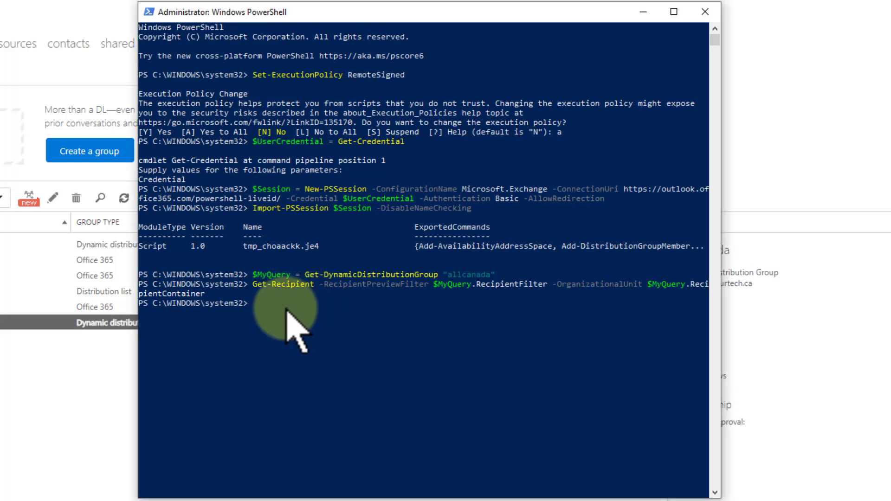
type("Get-DynamicDistributionGroup")
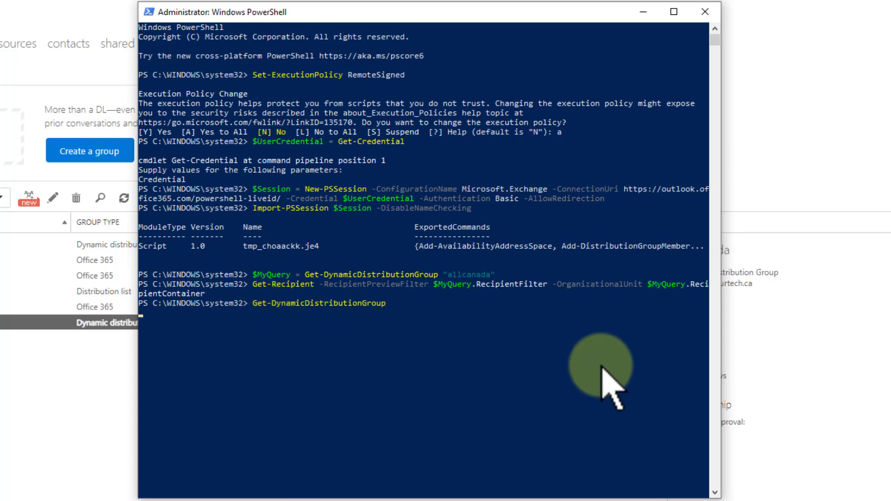
key("Enter")
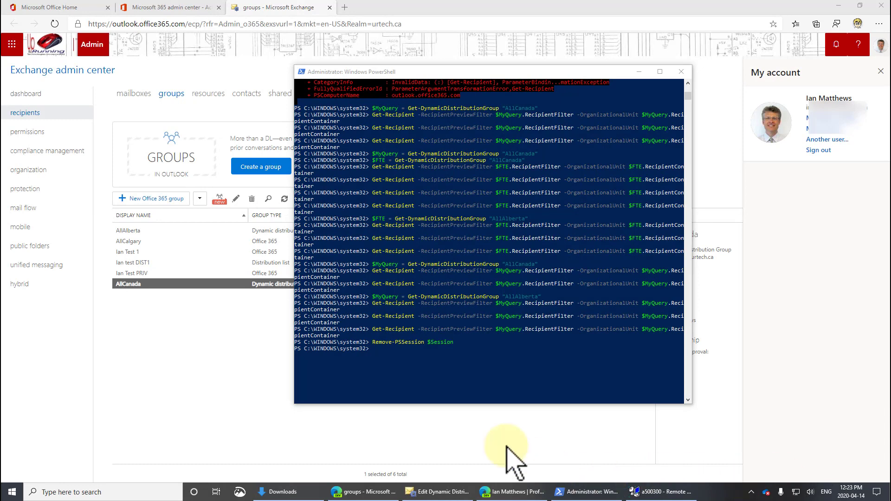
mouse_move(403, 356)
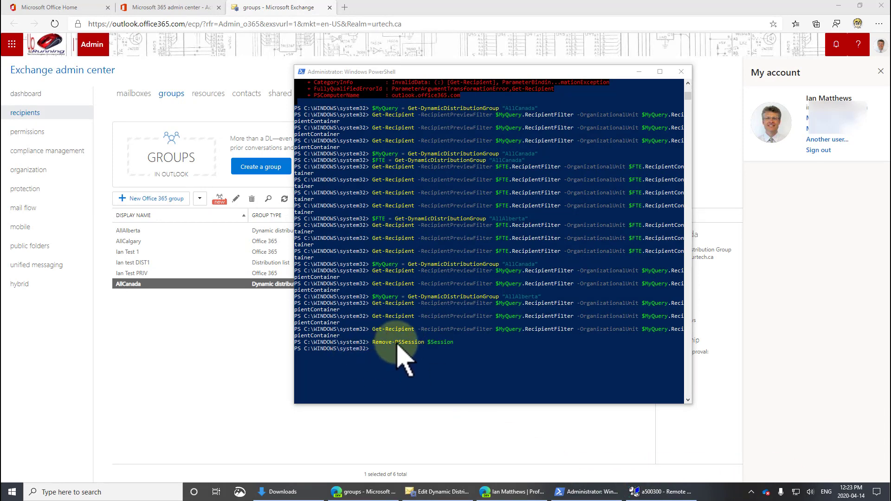
mouse_move(386, 358)
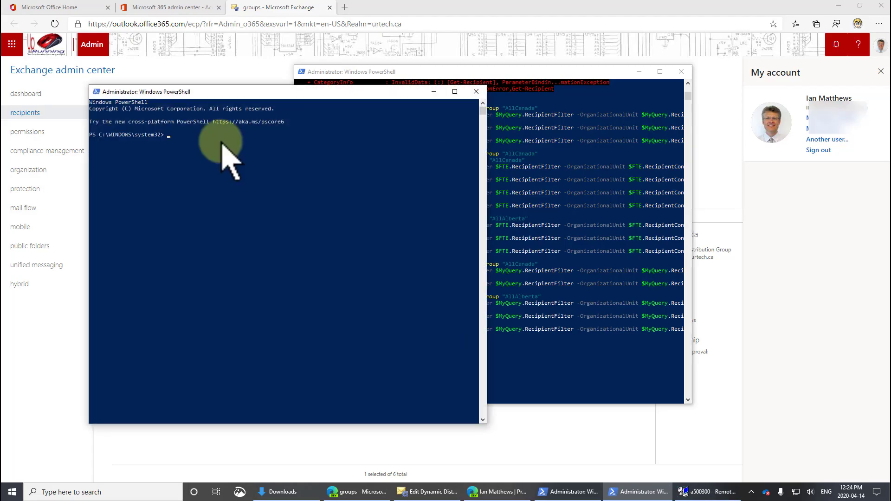
Reconnect with Set-ExecutionPolicy RemoteSigned and a new Exchange Online PSSession.
type("Set-ExecutionPolicy RemoteSigned")
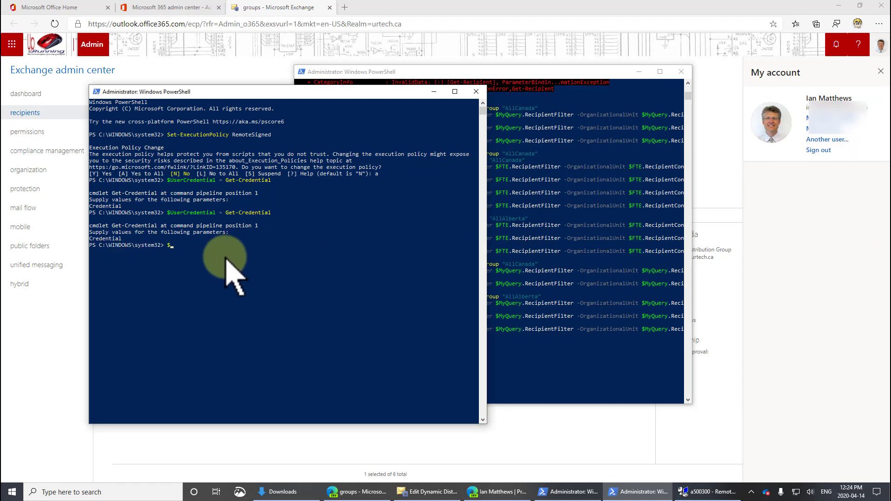
type("$Session = New-PSSession -ConfigurationName Microsoft.Exchange -ConnectionUri https://outlook.office365.com/powershell-liveid/ -Credential $UserCredential -Authentication Basic -AllowRedirection")
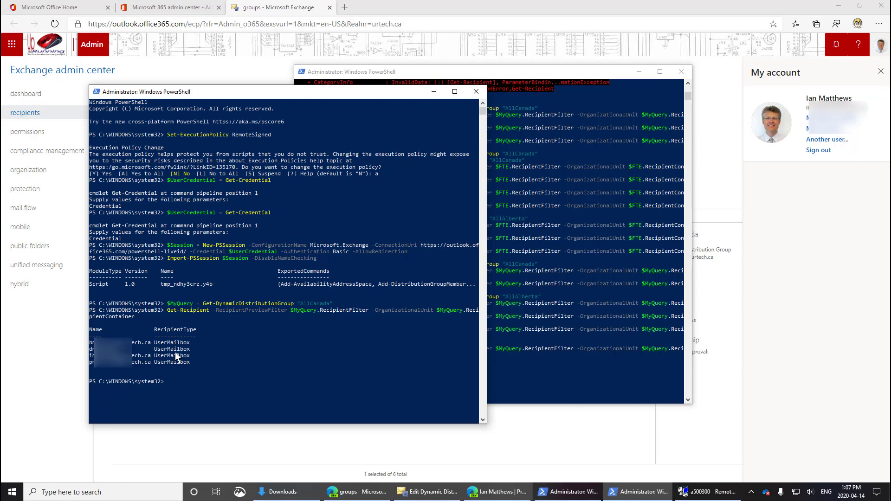
mouse_move(180, 385)
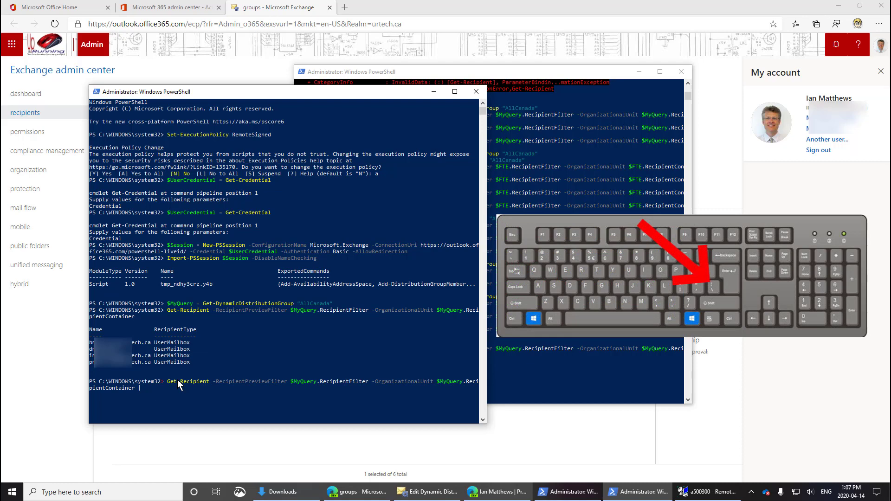
Pipe the Get-Recipient results to export-csv c:\dgaddress.csv, fixing the misspelled cmdlet.
type("exp")
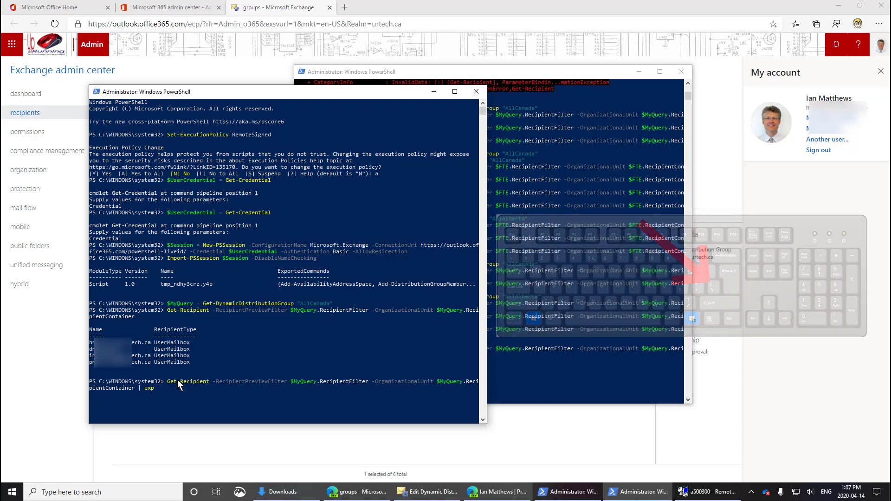
type("rot-")
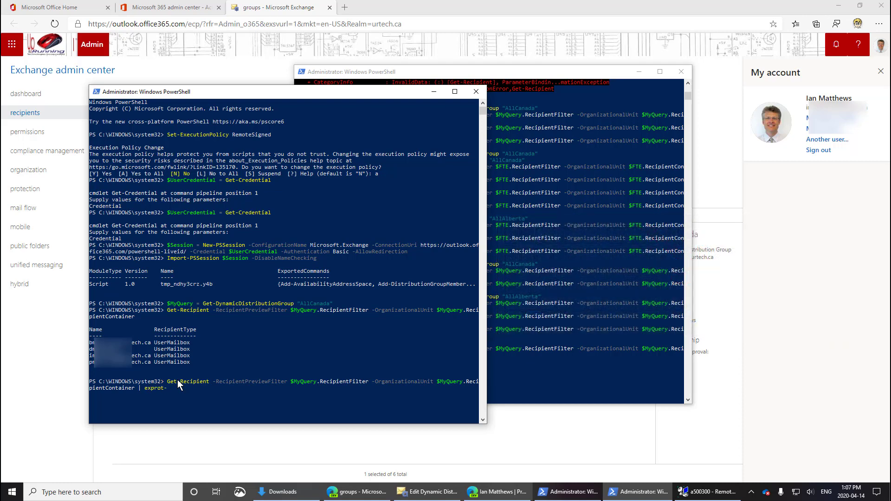
type("csv")
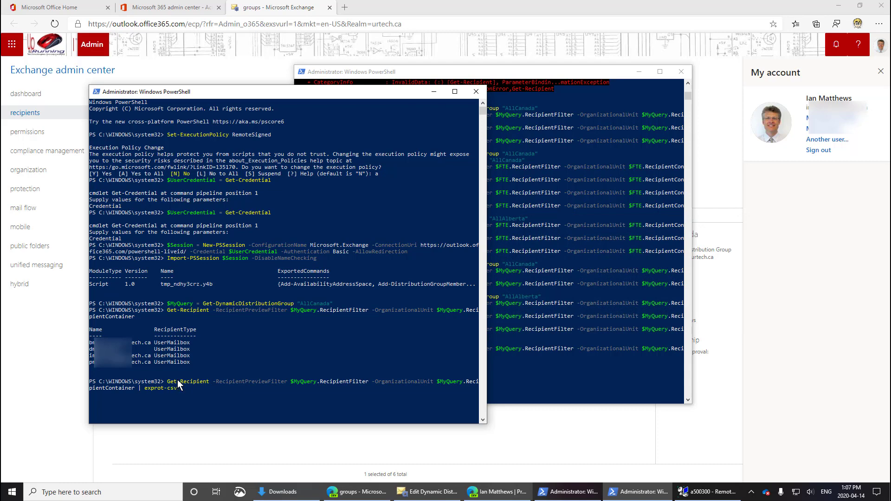
type("\"\\")
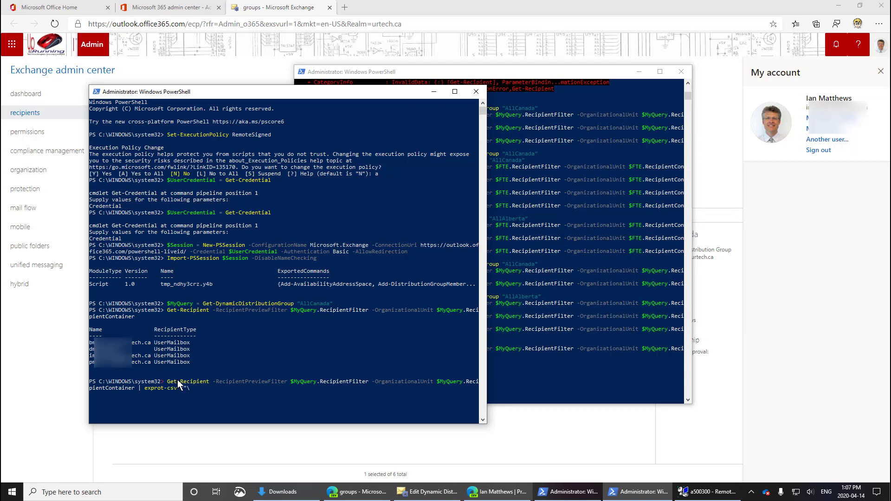
type("\\dg")
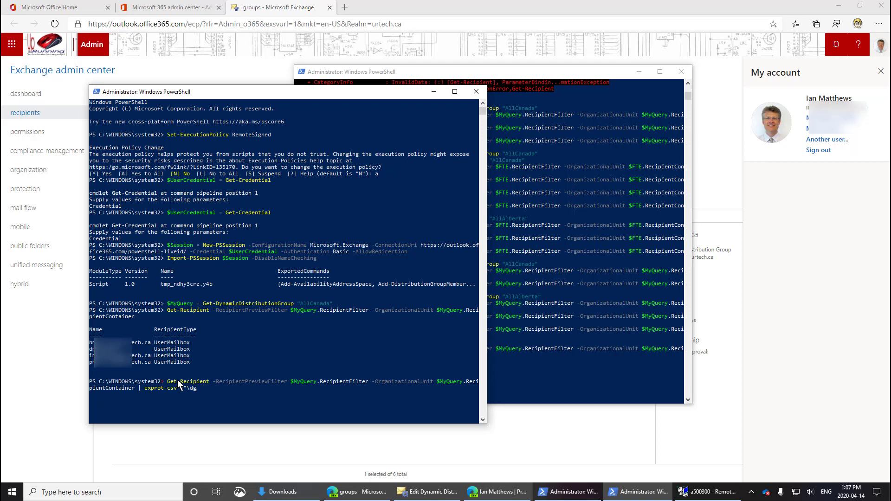
type("address")
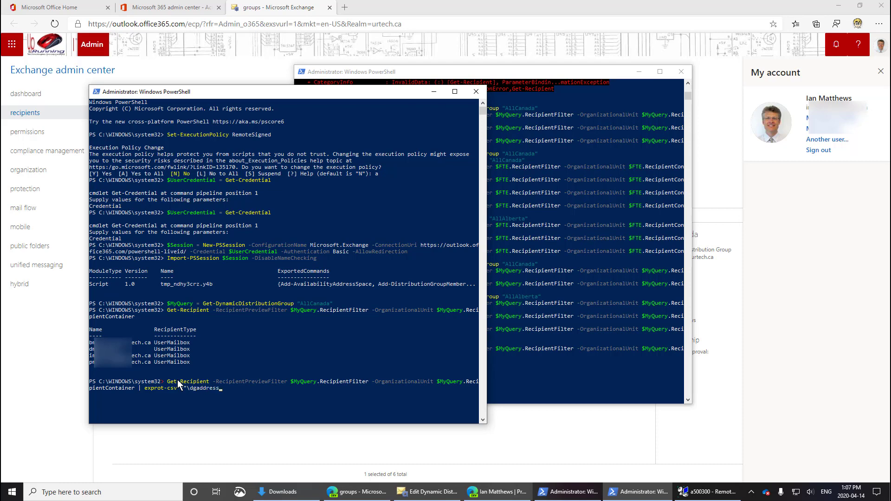
type(".csv")
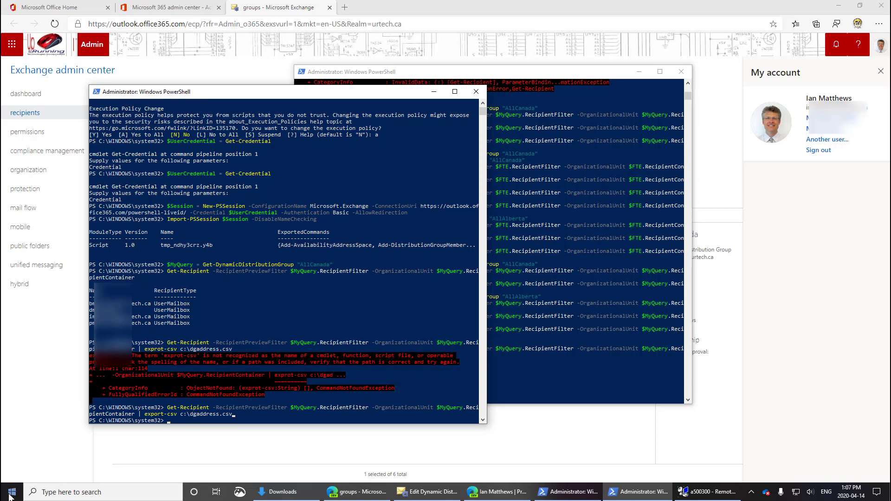
left_click(11, 492)
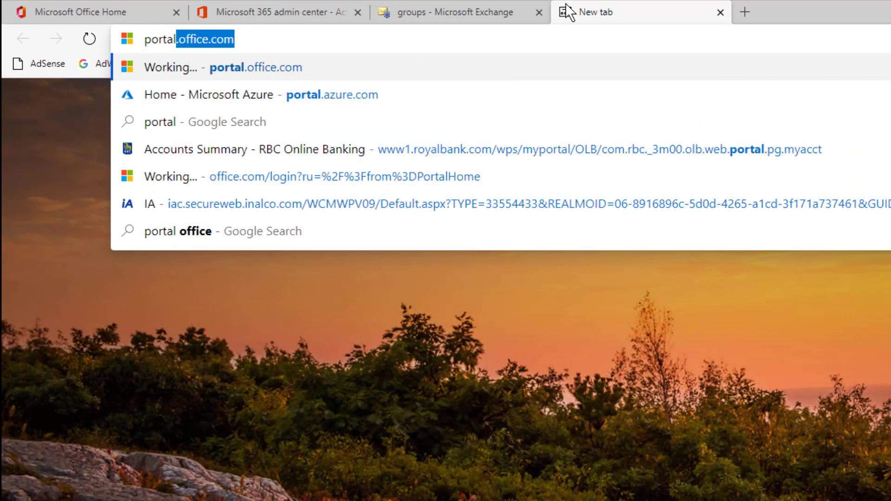
Go to portal.azure.com and open a user's Azure AD profile showing Alberta, Canada.
type("portal.azure.com")
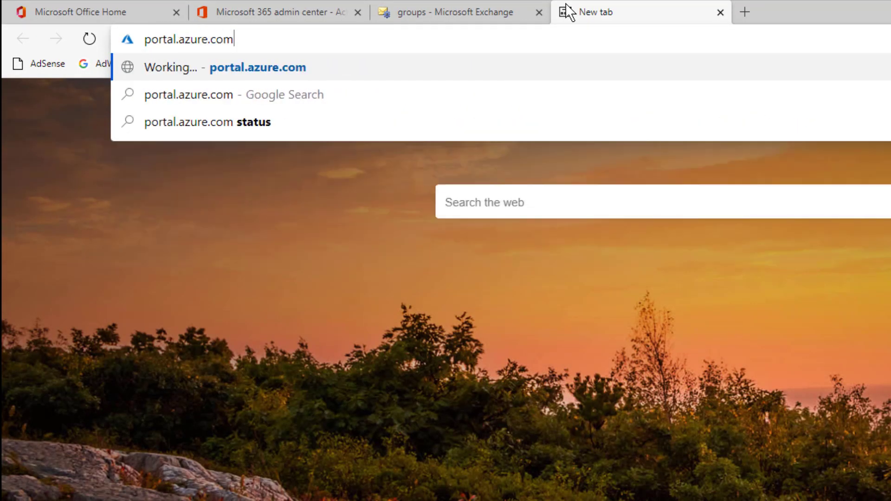
key("Enter")
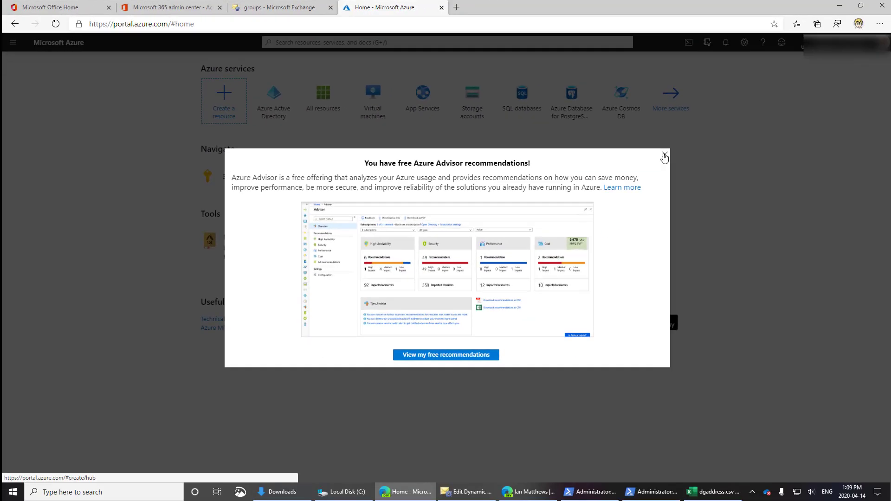
left_click(664, 153)
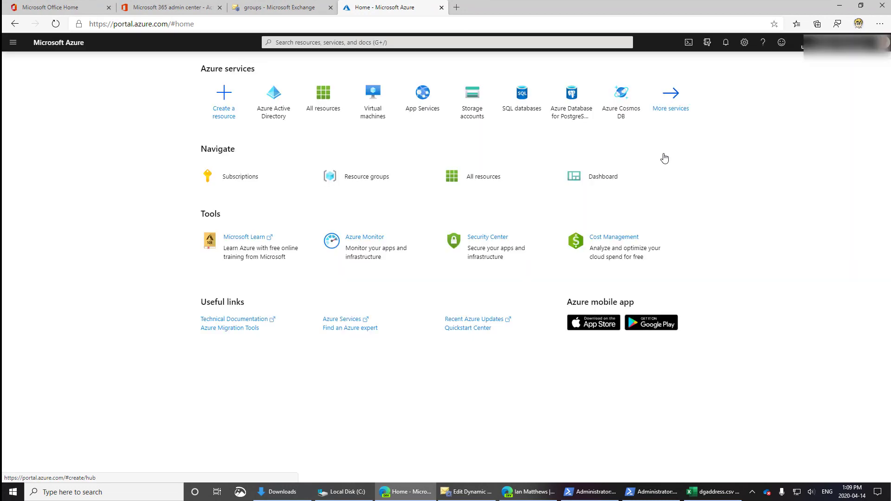
mouse_move(277, 101)
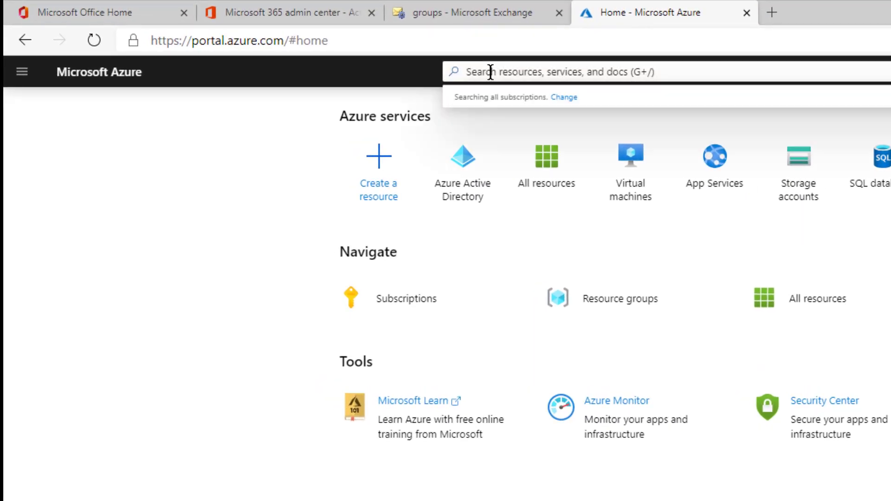
type("azure act")
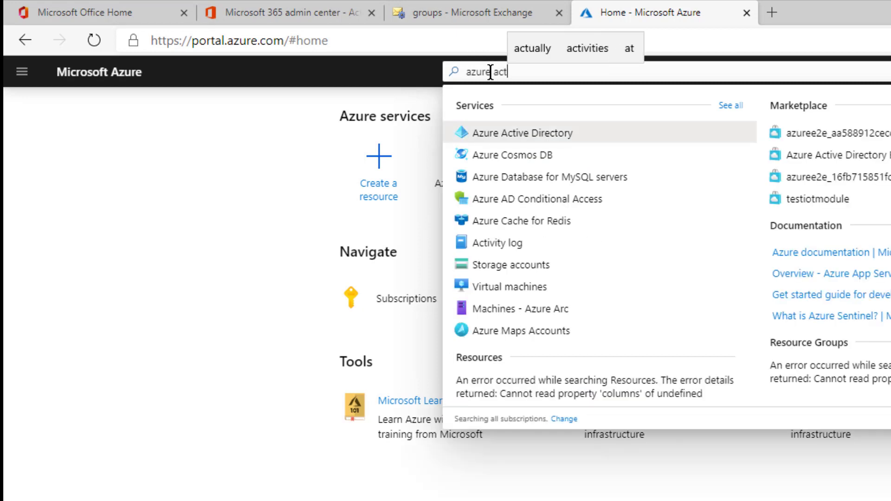
left_click(523, 133)
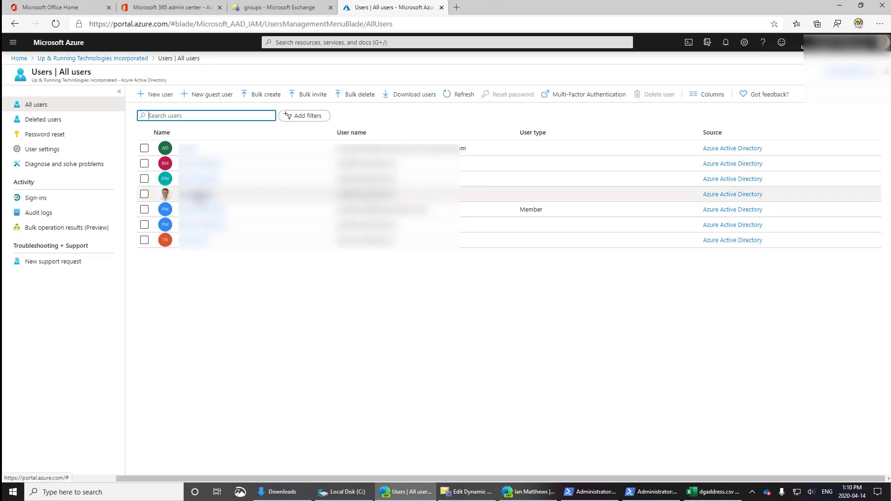
left_click(201, 194)
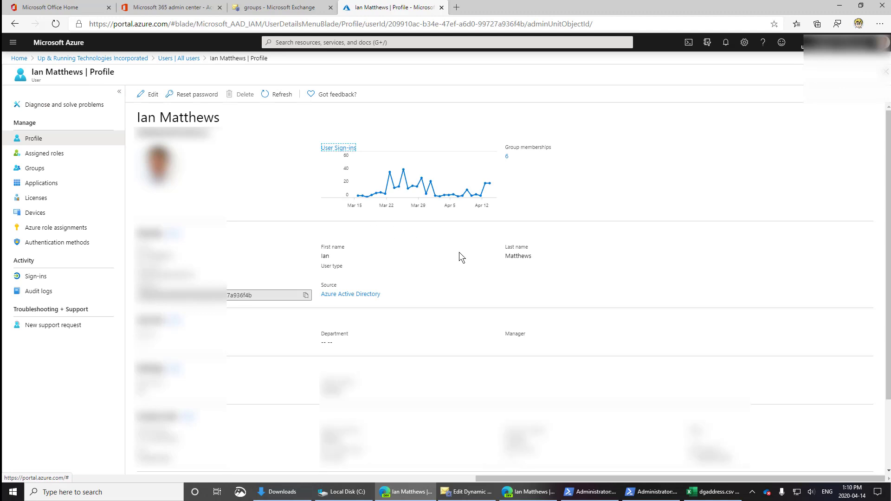
scroll("down", 3)
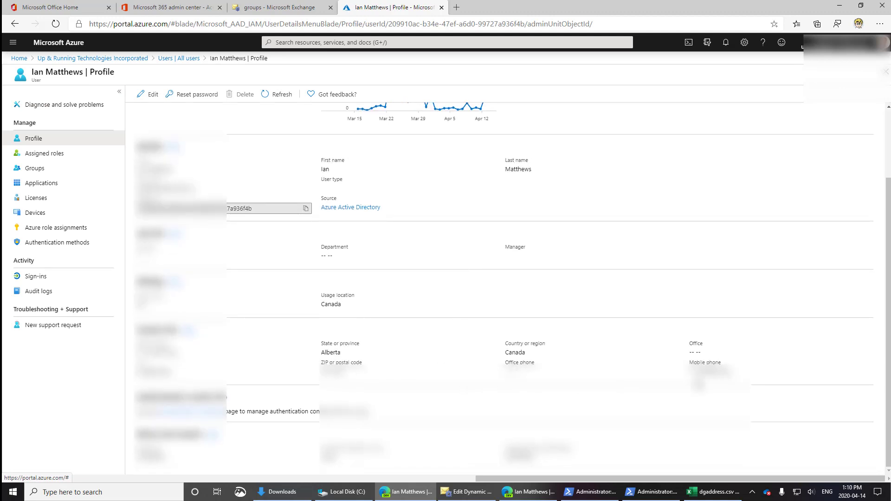